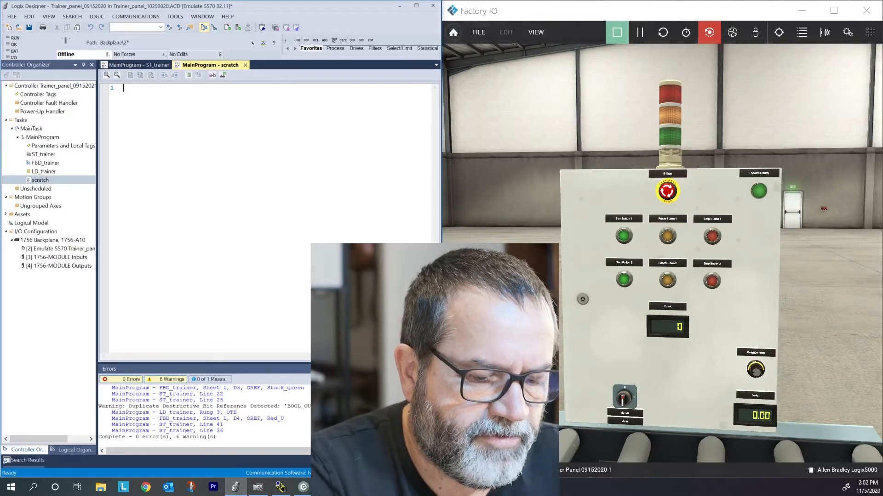
Write the statement if Start_1 then Stack_green := 1; end_if; in the scratch routine
type("if")
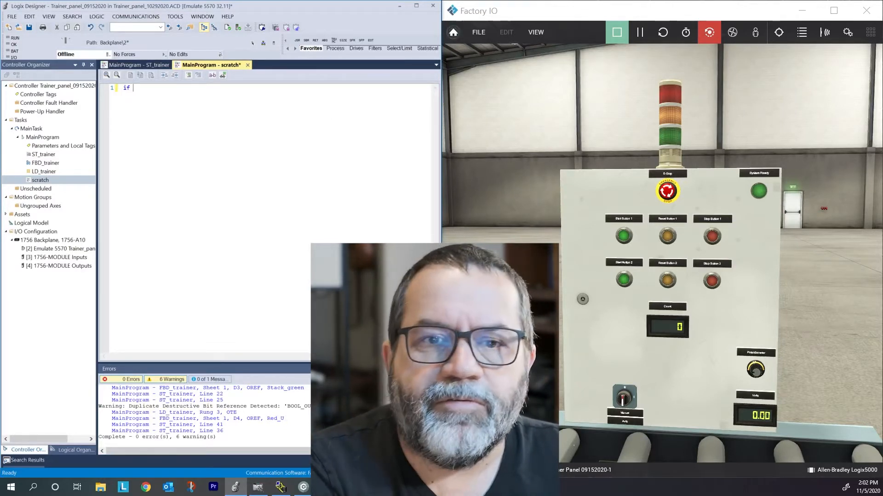
type("star")
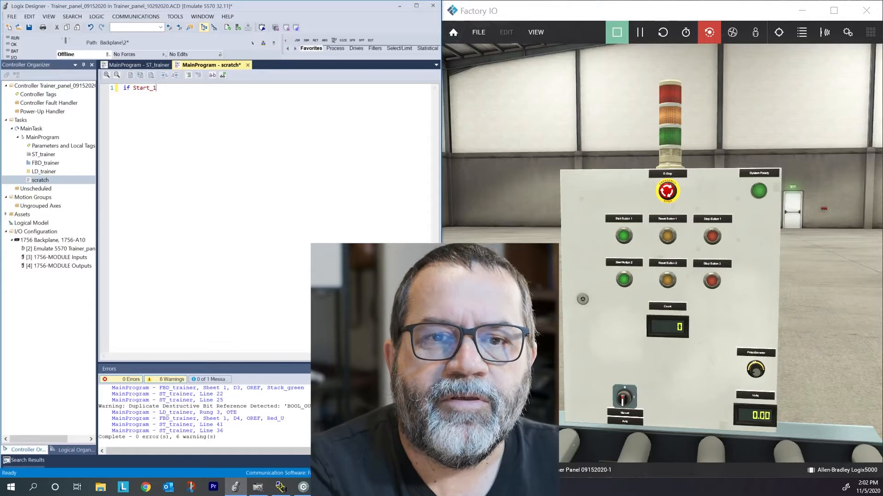
type("then")
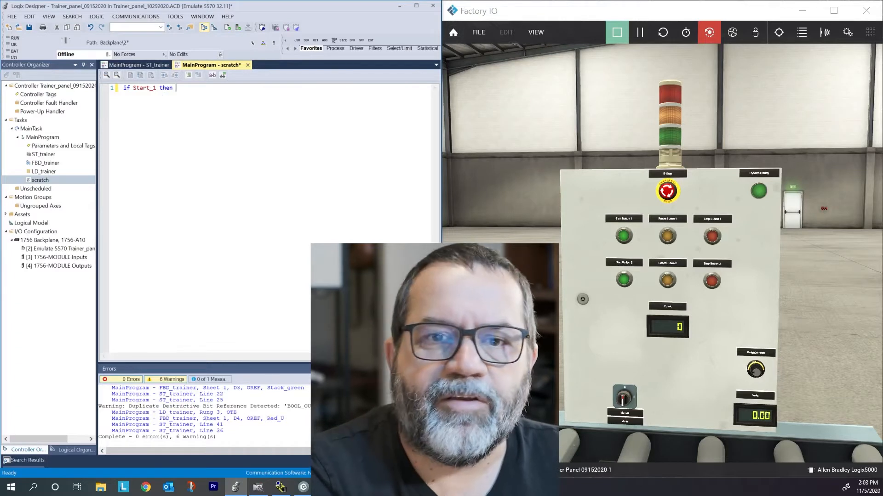
type("sta")
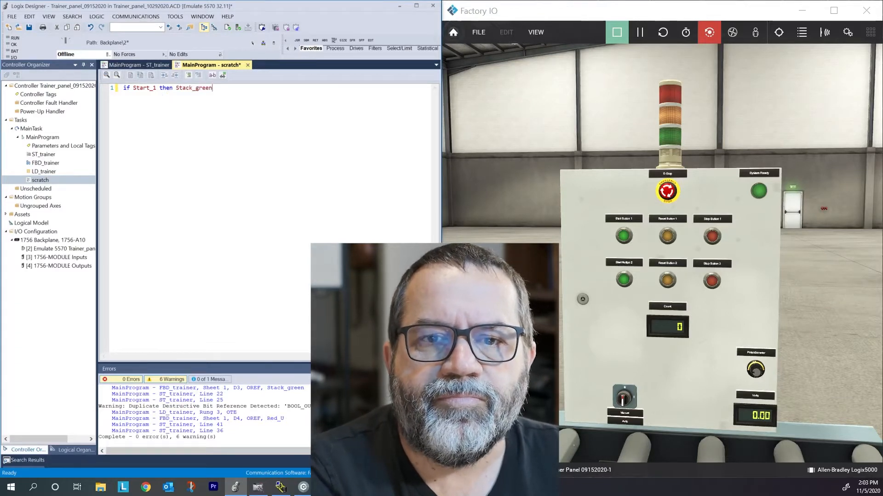
type(";")
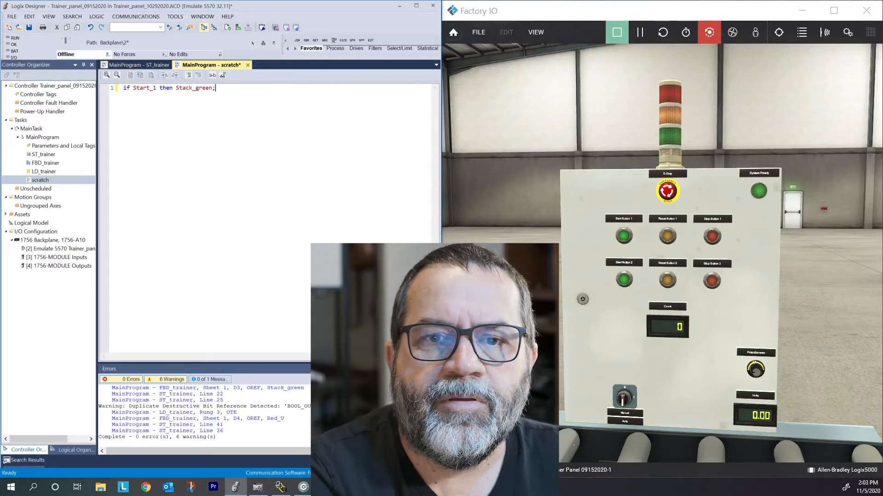
type("end_if")
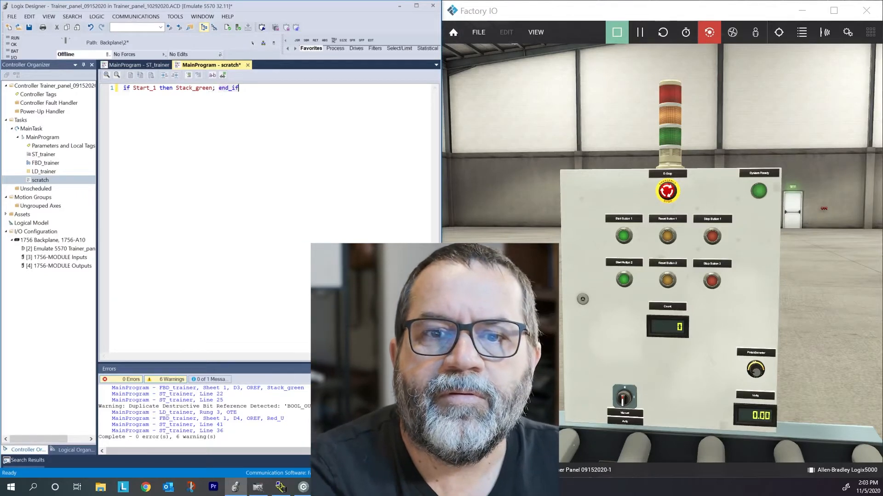
type(";")
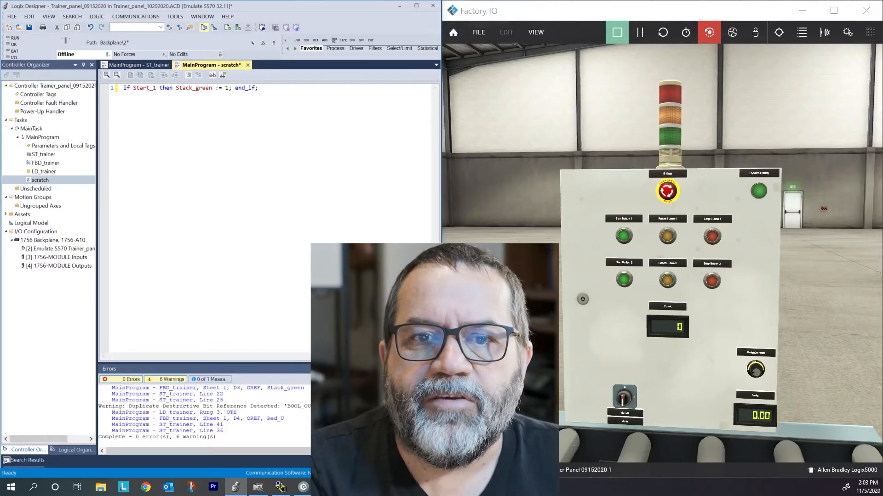
mouse_move(228, 28)
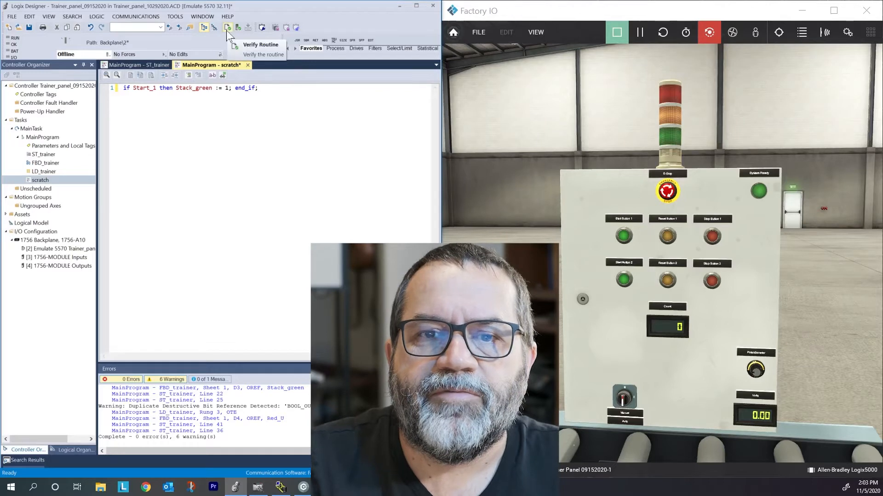
mouse_move(233, 32)
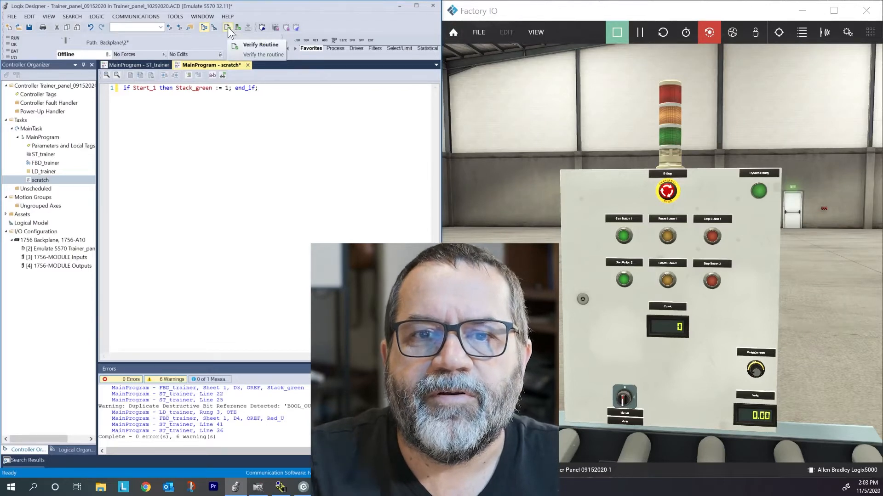
Verify the scratch routine, finishing with 0 errors and one duplicate destructive bit warning
left_click(224, 27)
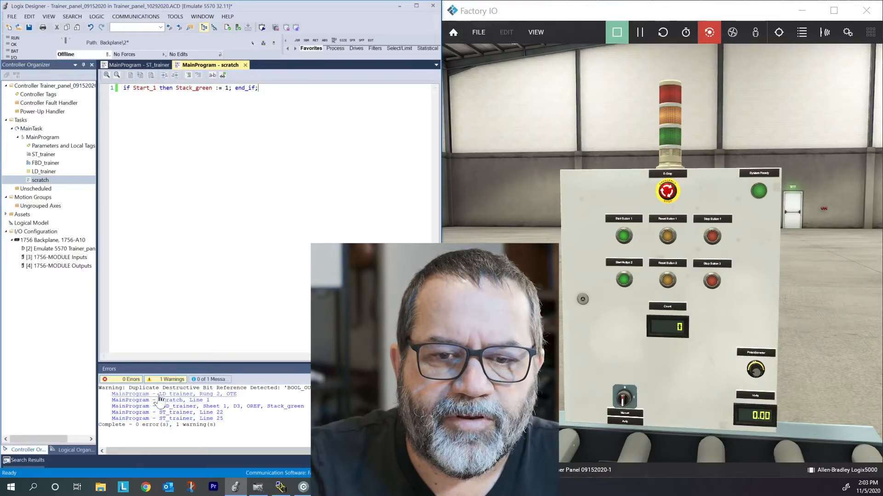
mouse_move(138, 417)
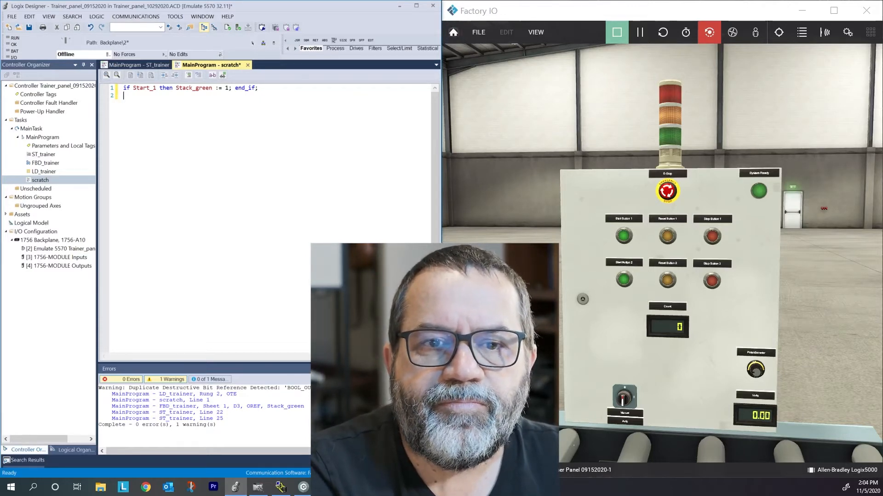
Write line 2 as if Count then Stack_red := 1; end_if; picking Stack_red from autocomplete
type("if")
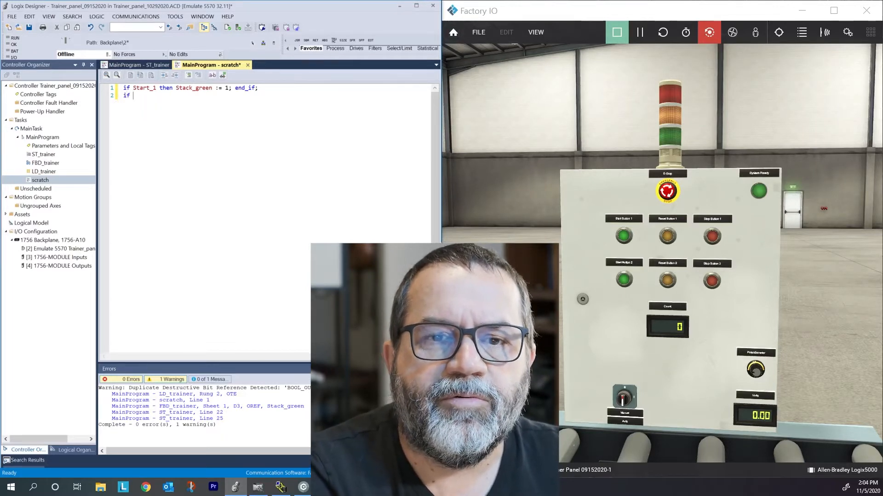
type("Co")
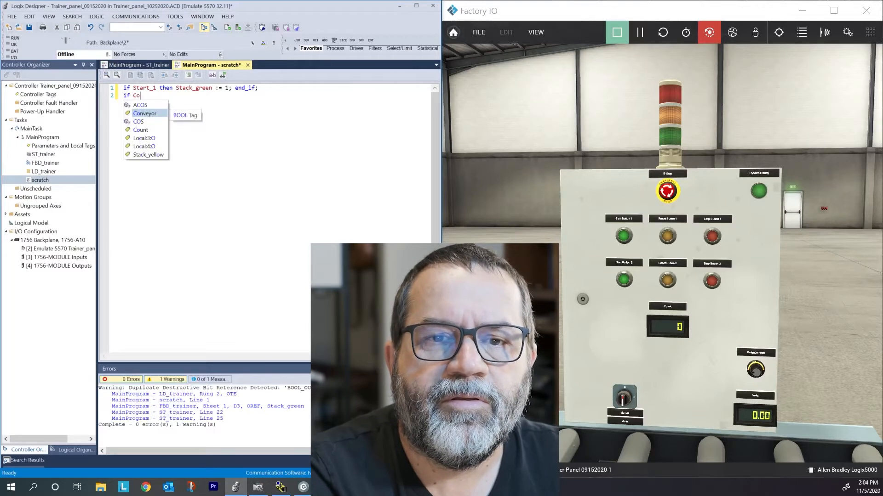
type("unt")
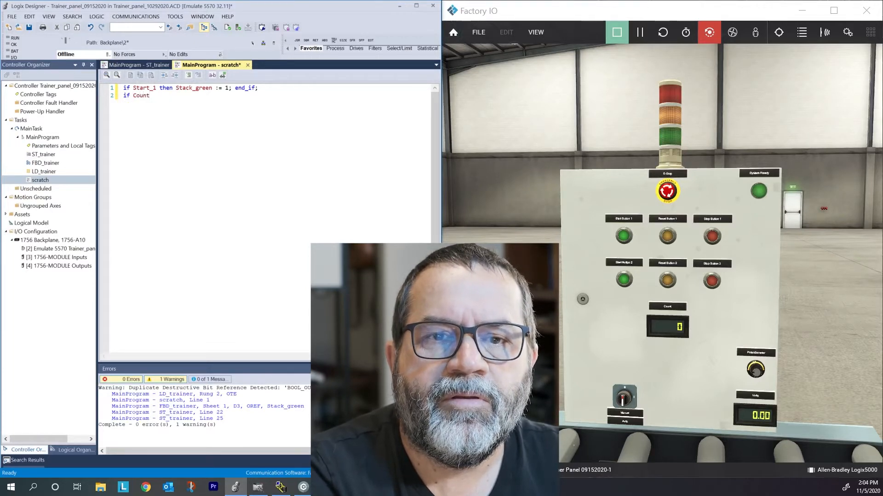
type("then")
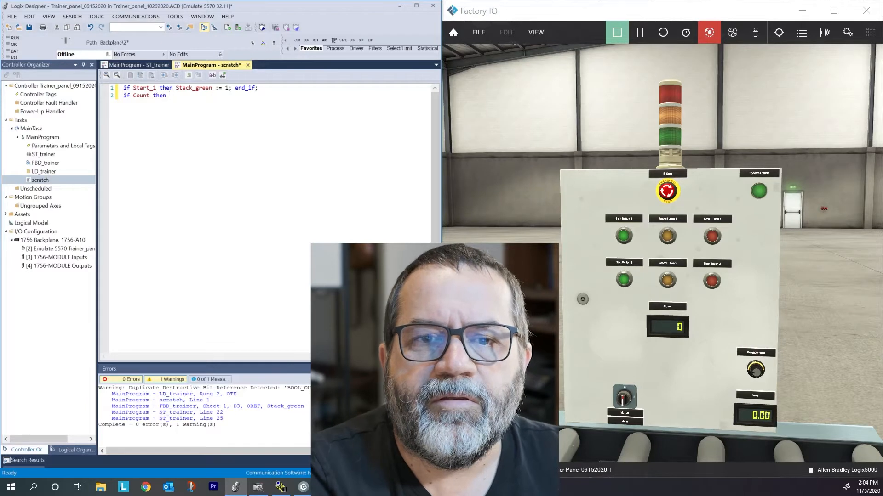
type("stack")
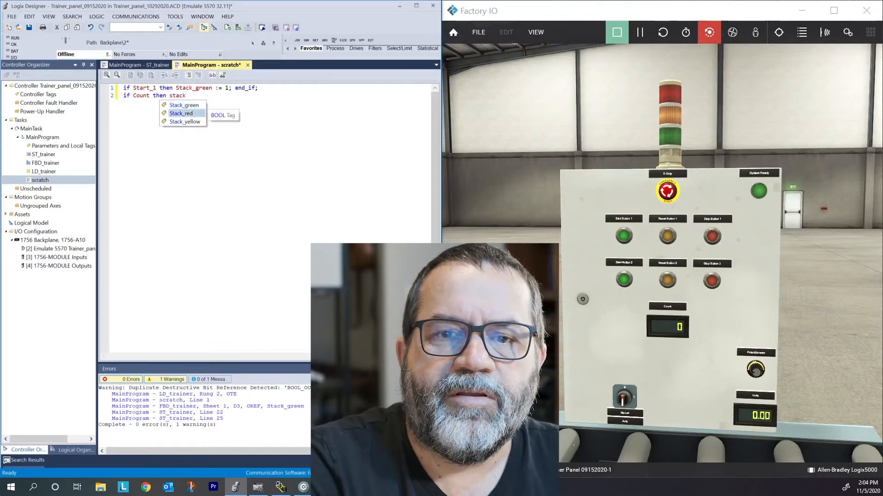
left_click(182, 114)
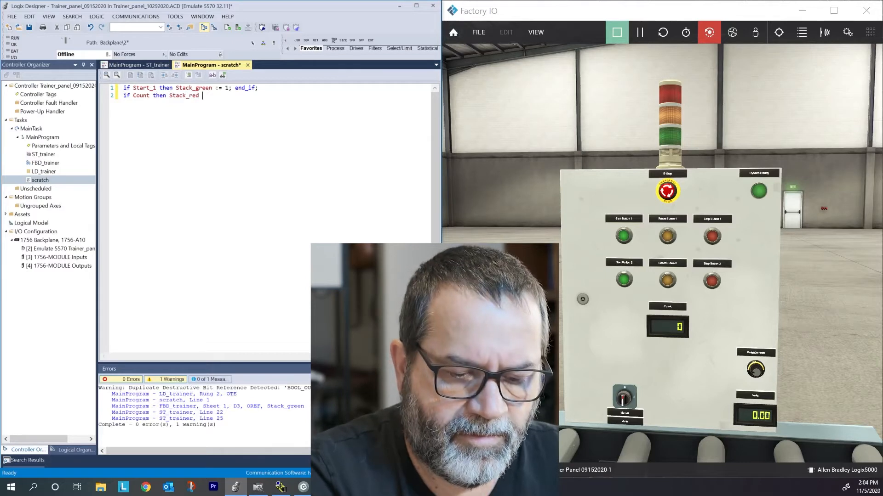
type(":=1; en")
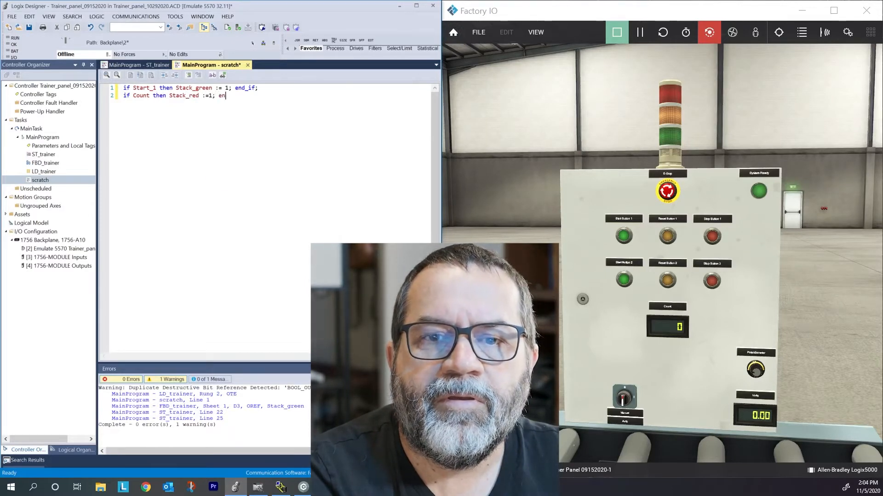
type("d_if;")
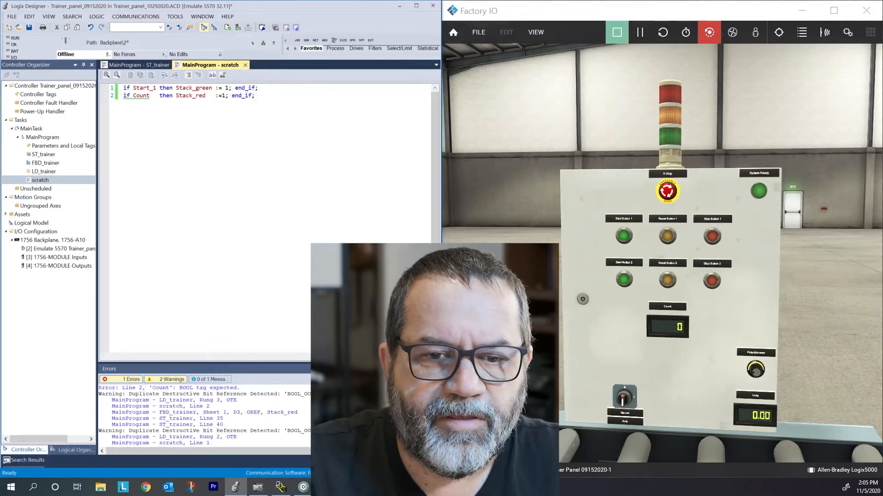
Change line 2 to test Count = 1 and re-verify the routine to 0 errors
left_click(165, 388)
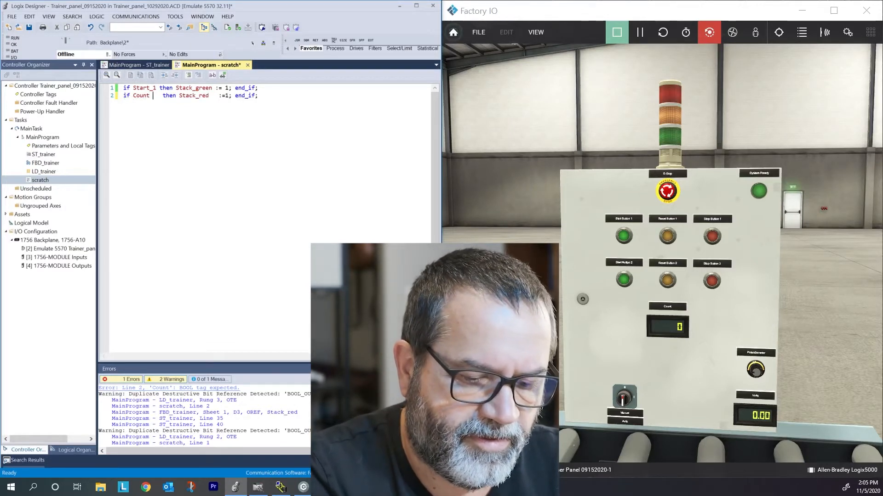
type("=1")
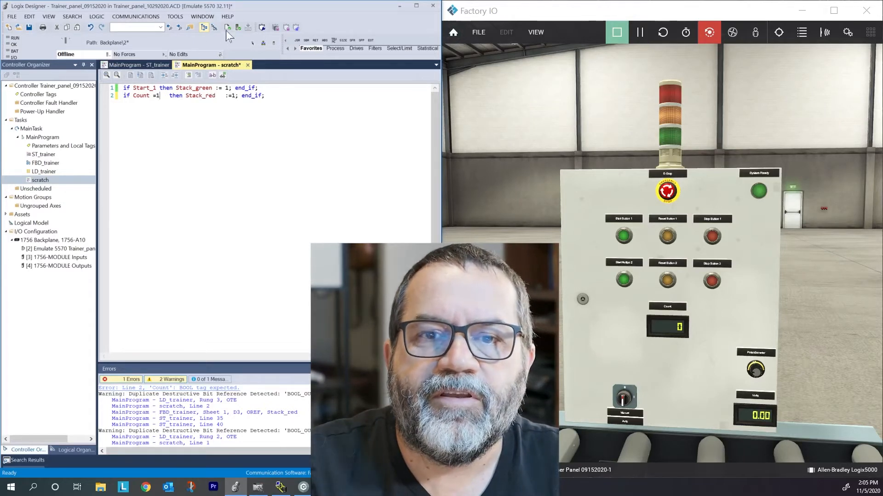
left_click(226, 27)
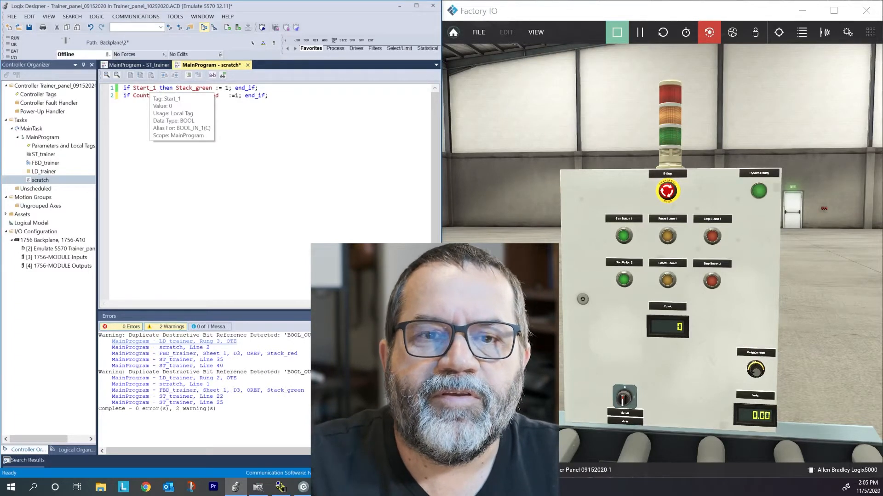
mouse_move(142, 95)
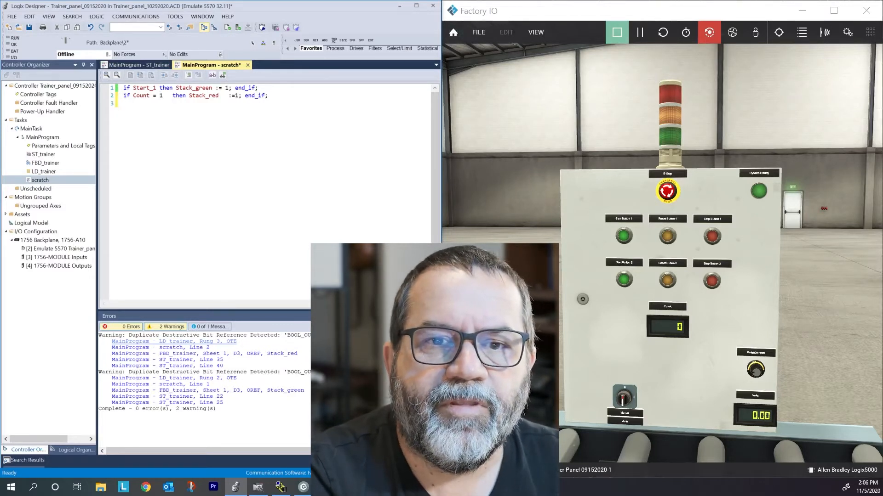
Write line 3 as if Stack_green then Count := Count + 1; end_if;
type("if")
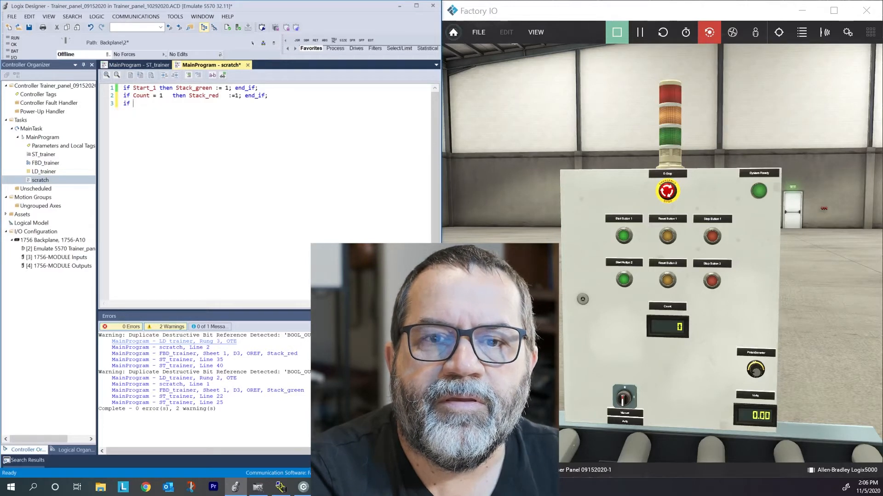
type("stack")
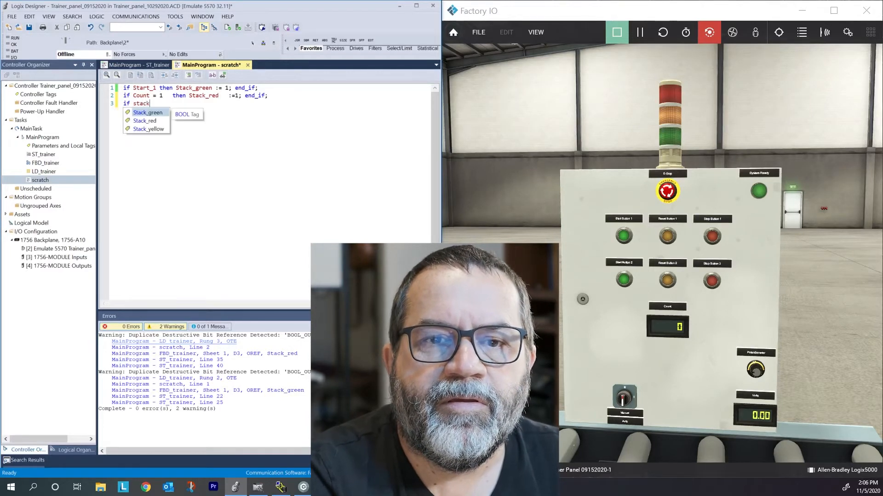
left_click(148, 113)
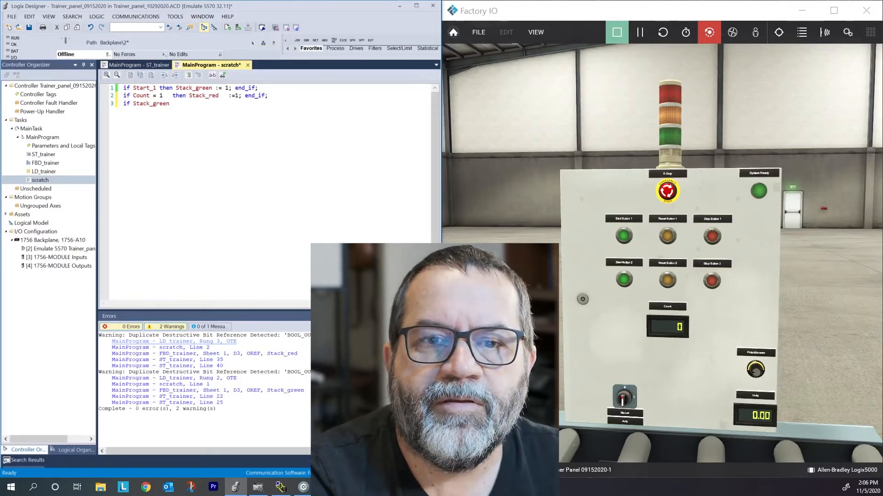
type("then")
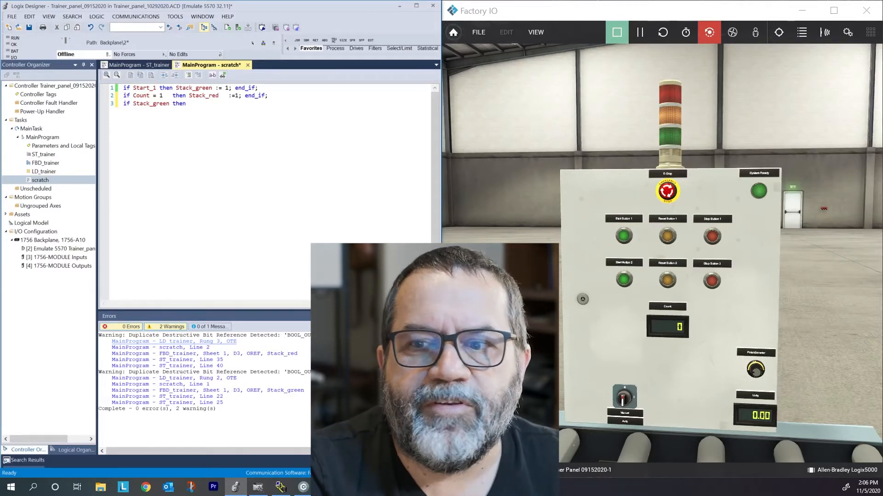
mouse_move(688, 137)
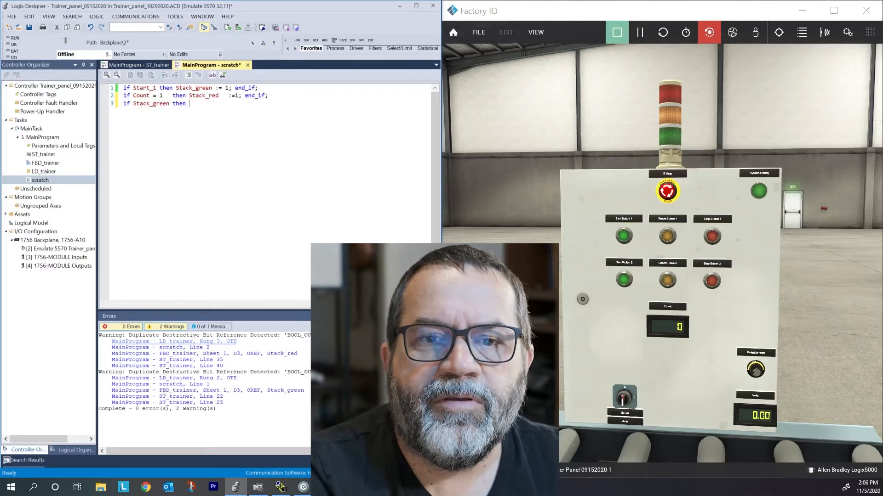
type("c")
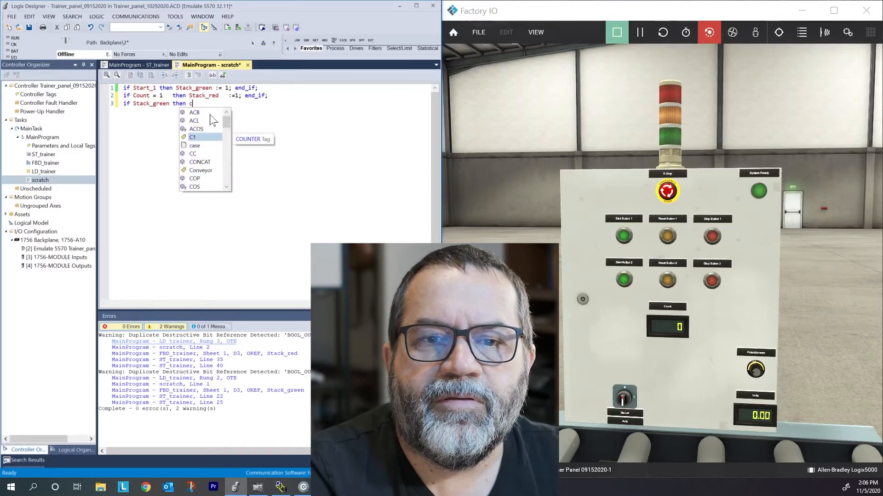
type("ount")
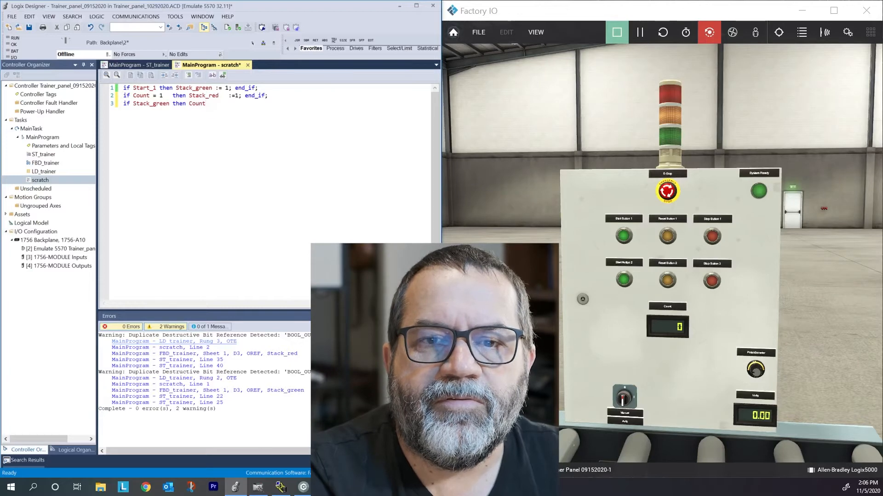
type(":=")
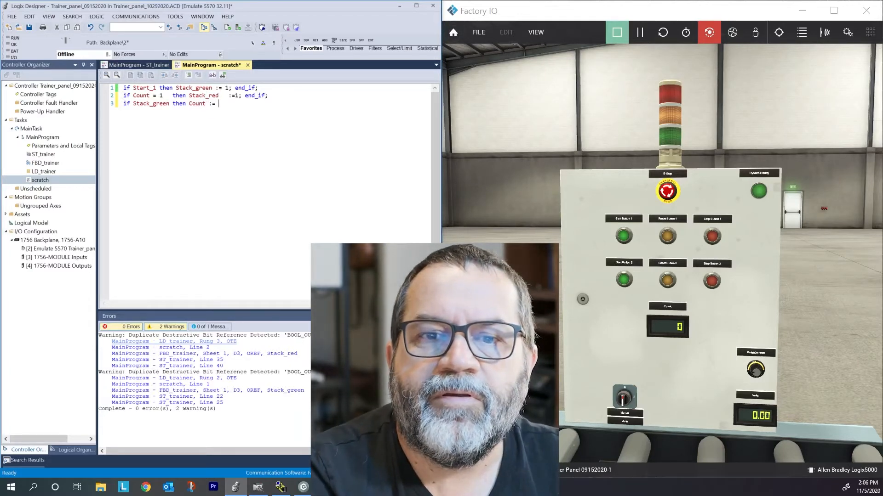
type("coun")
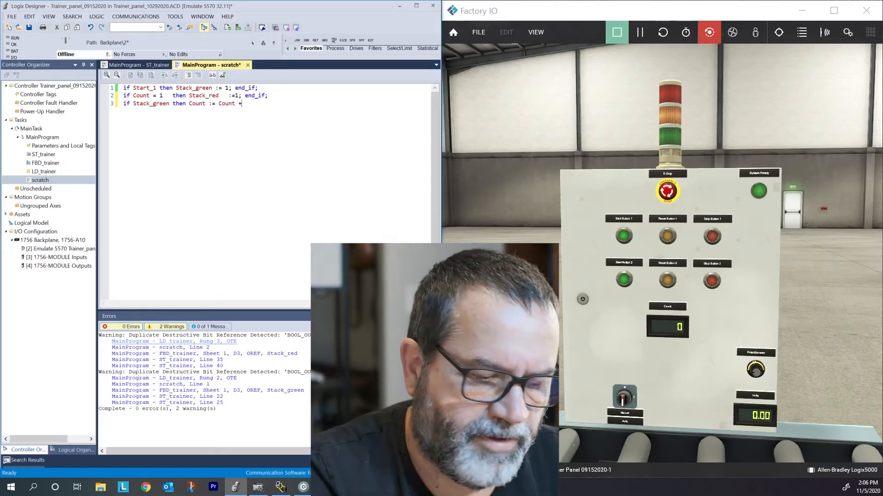
type("1")
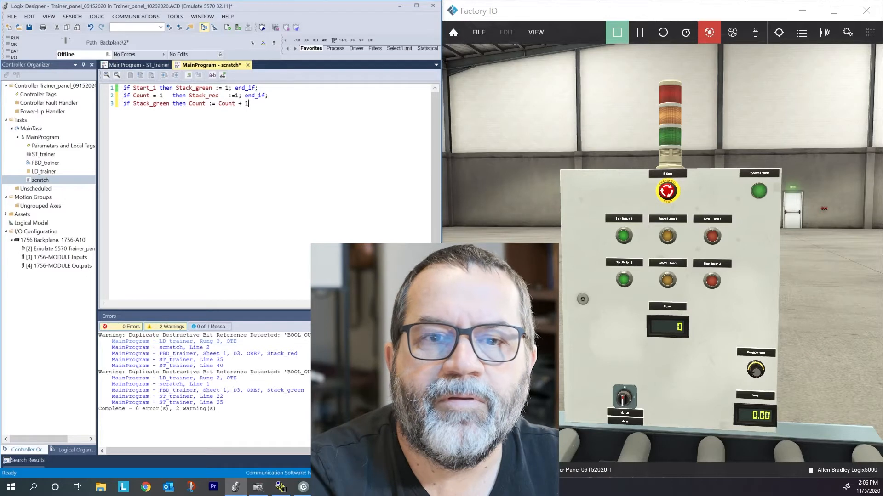
type("; e")
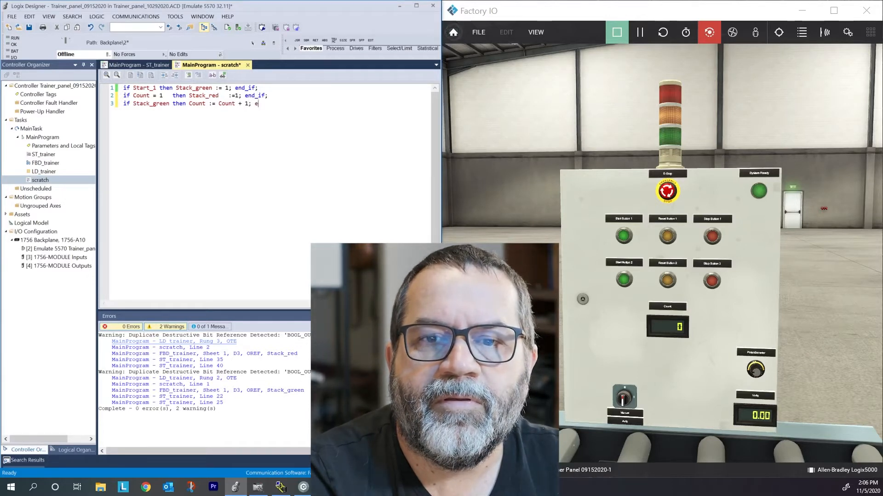
type("end_if;")
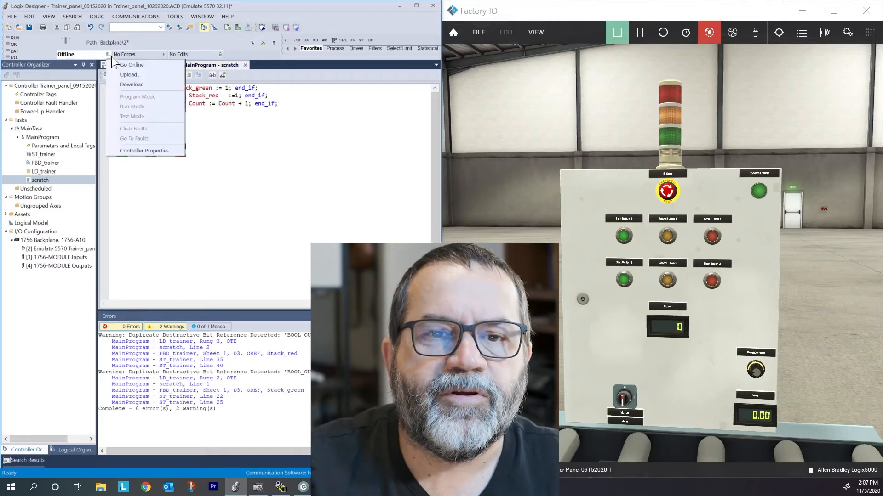
Download the project to the emulated controller and connect Factory IO's driver to it
left_click(132, 85)
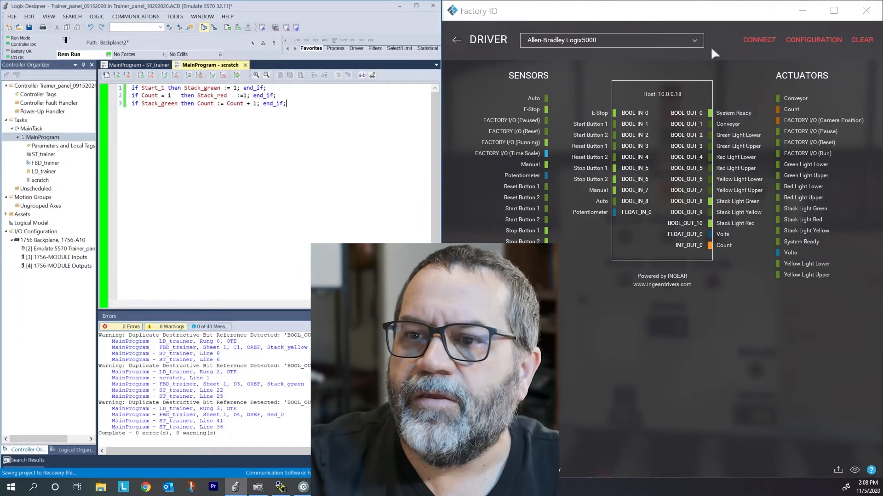
left_click(758, 40)
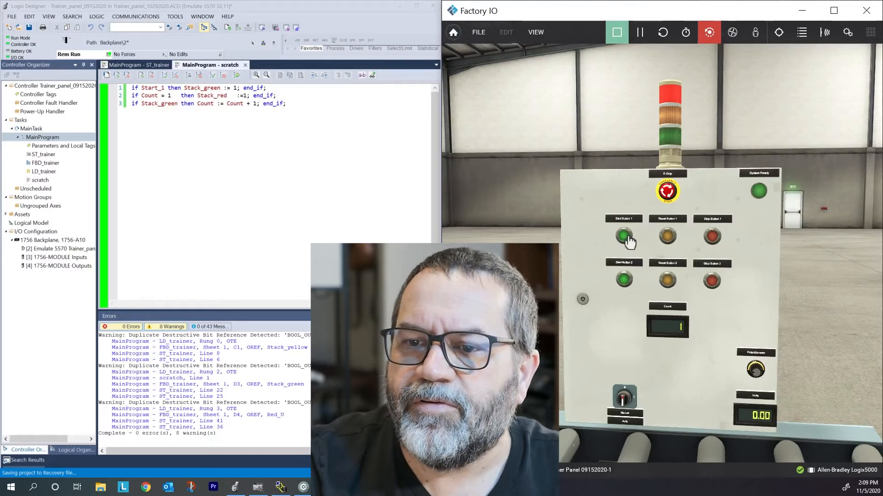
Actuate Start Button 1 twice on the Factory IO panel to light the green stack and raise Count
left_click(623, 236)
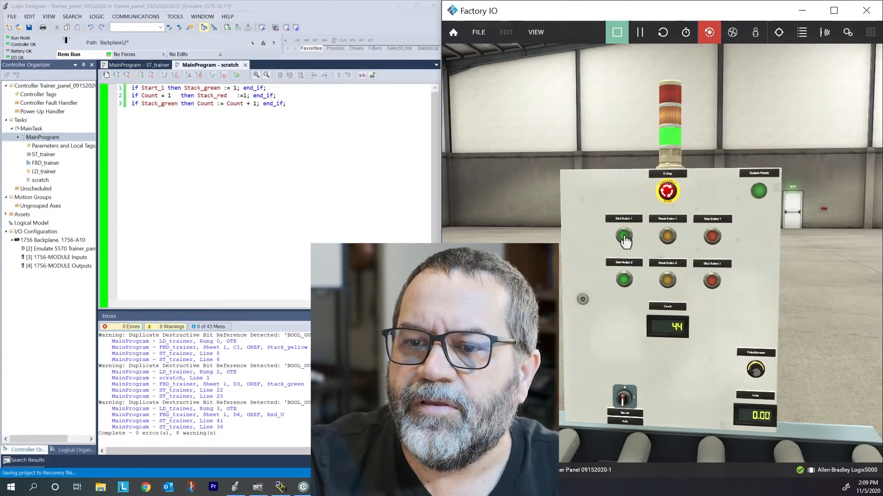
left_click(624, 237)
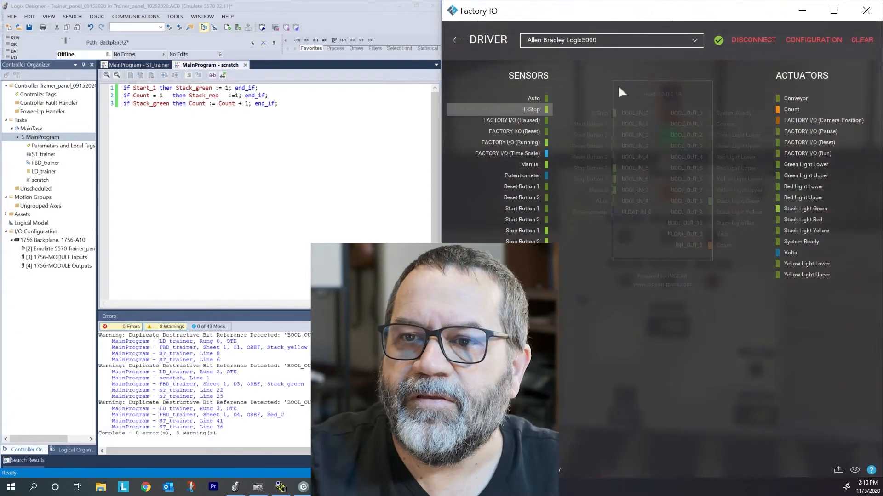
Disconnect Factory IO's Logix5000 driver from the controller before editing offline
left_click(753, 39)
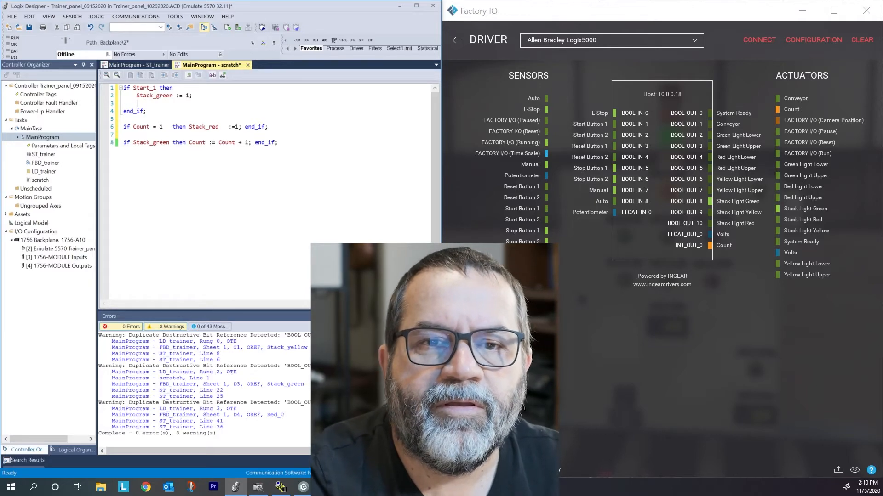
Add an elsif not Start_1 then branch setting Stack_green := 0; to the Start_1 block
type("elsif")
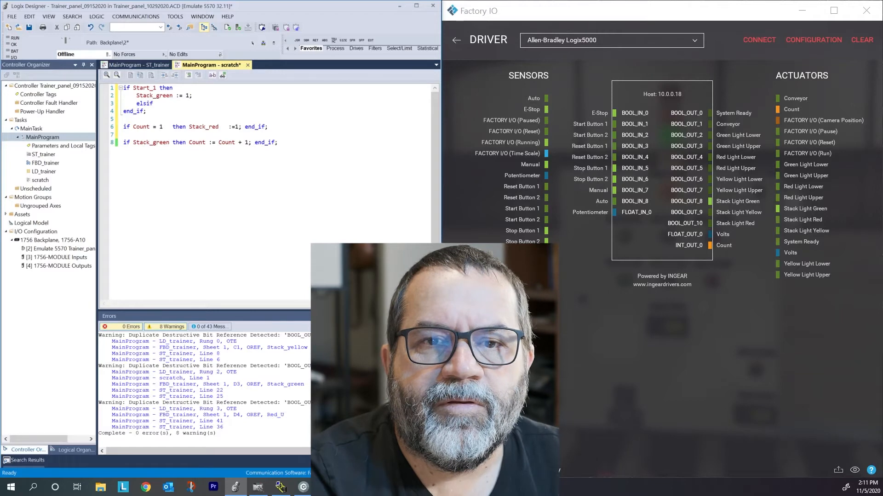
type("Start_1")
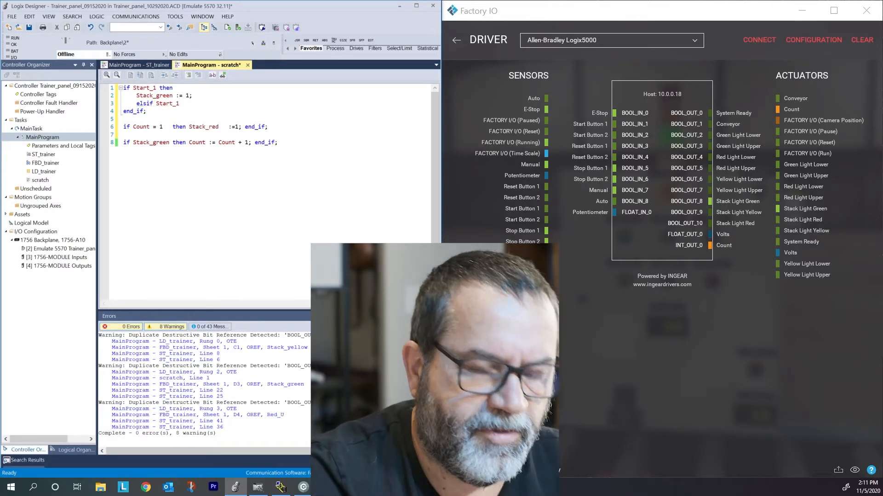
type("not")
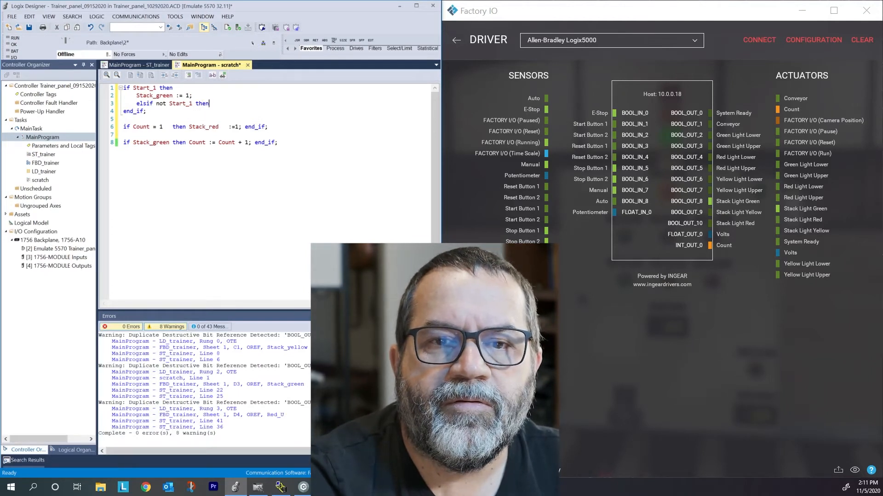
key("Enter")
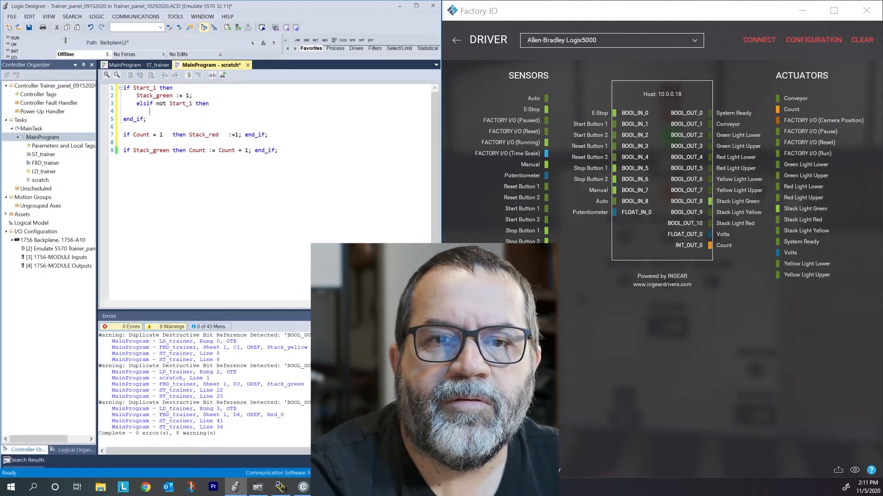
type("sta")
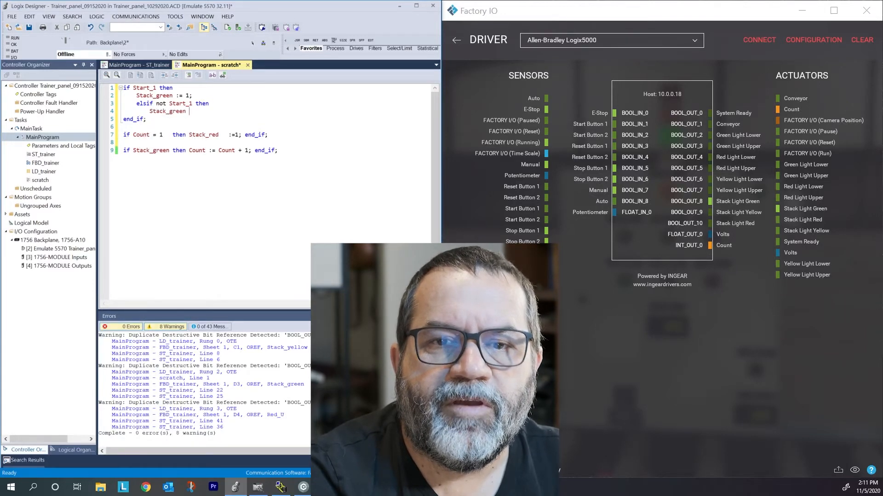
type(":=")
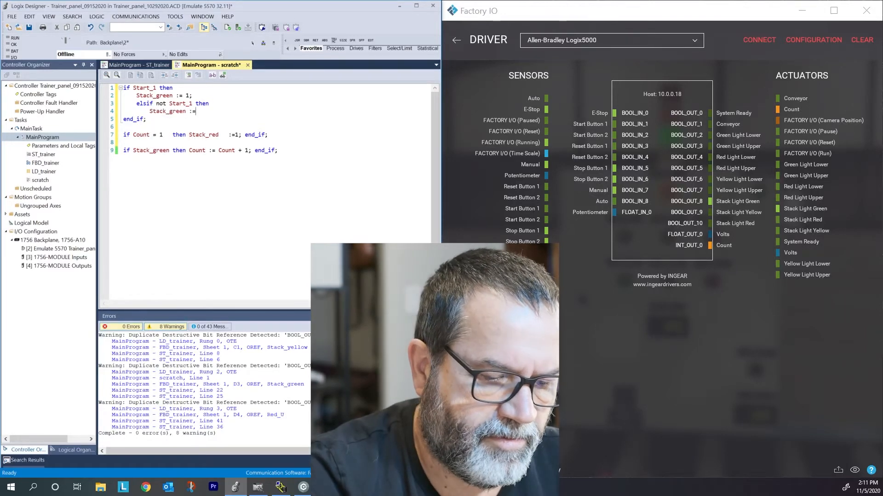
type("0;")
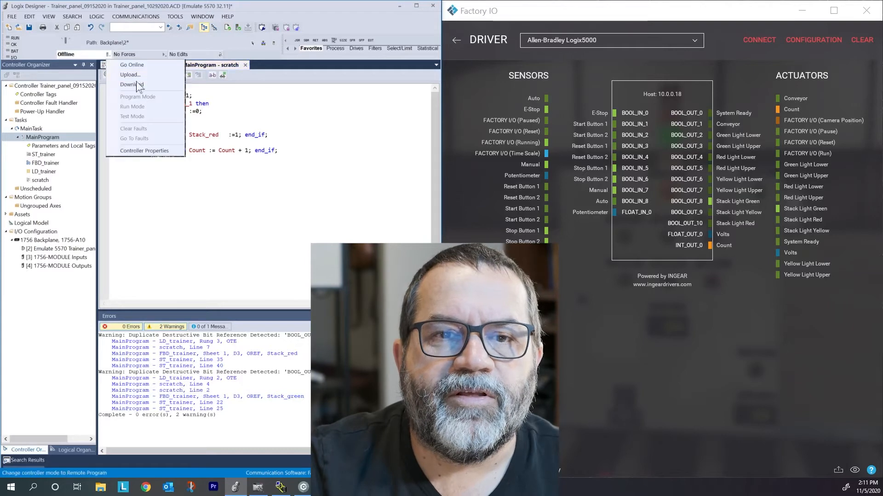
Download the revised routine, switch back to Remote Run and reconnect Factory IO's driver
left_click(132, 84)
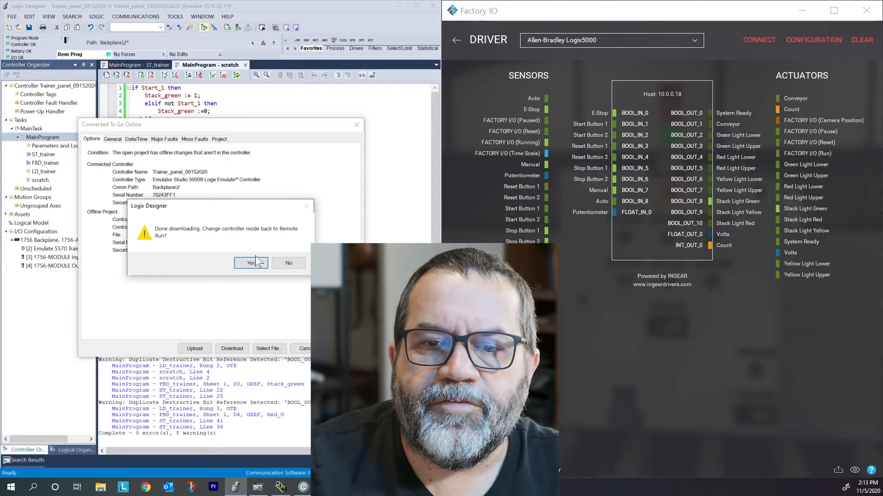
left_click(250, 263)
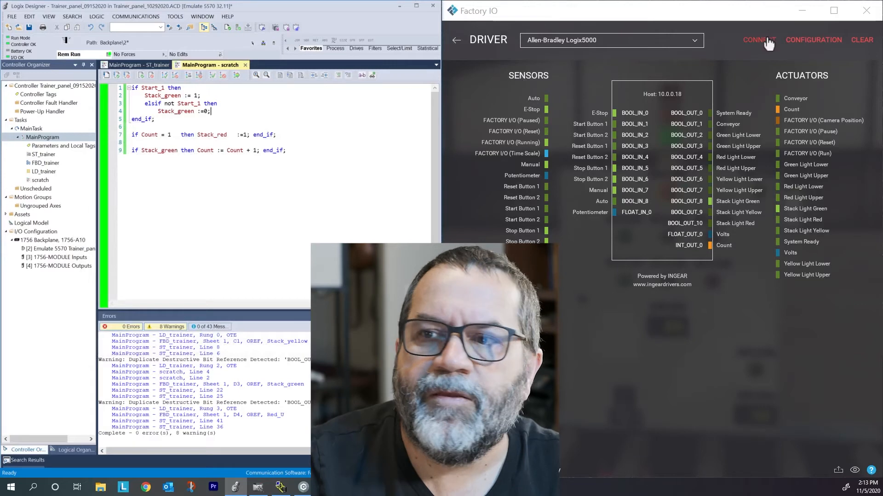
left_click(759, 40)
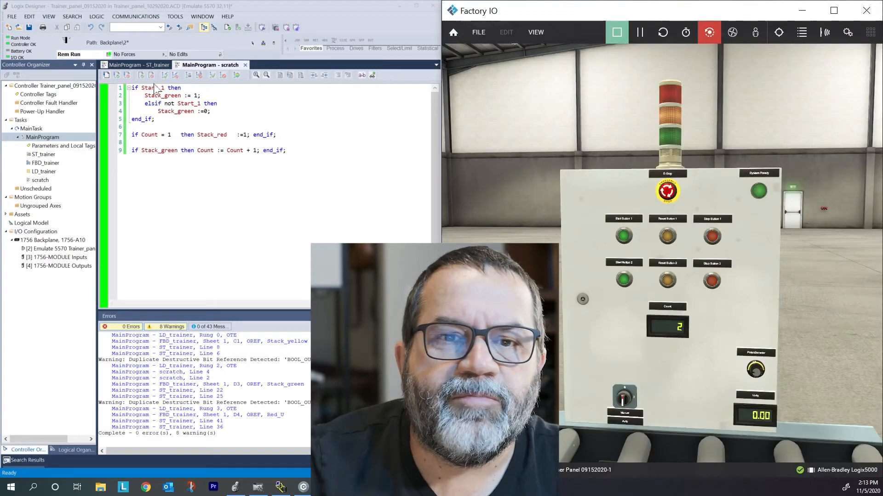
Press Start Button 2 and Start Button 1 on the panel so the Count climbs toward 76
left_click(624, 236)
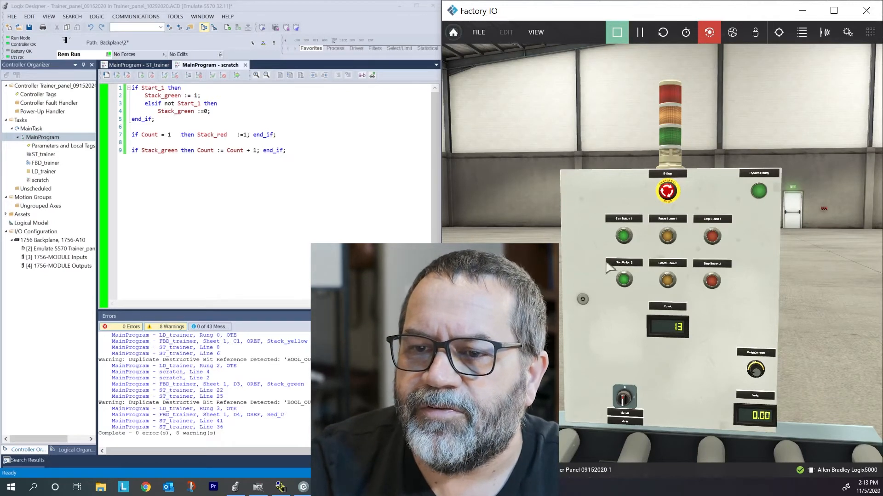
left_click(624, 236)
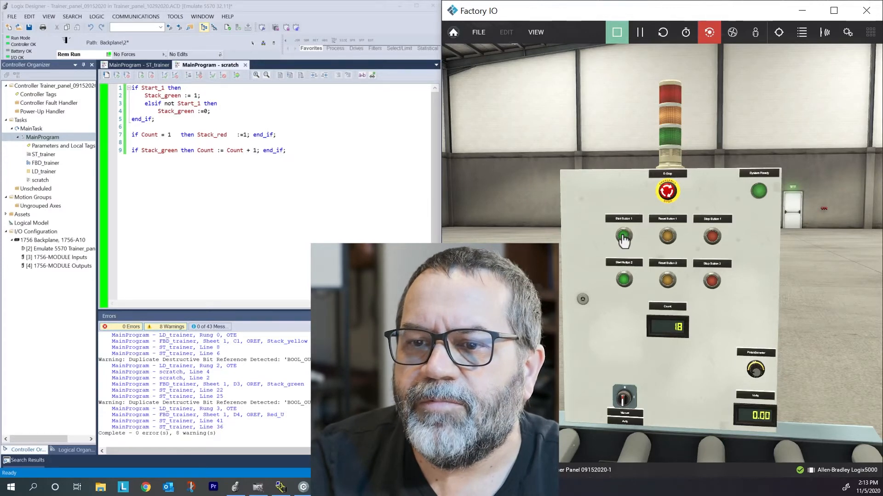
left_click(624, 237)
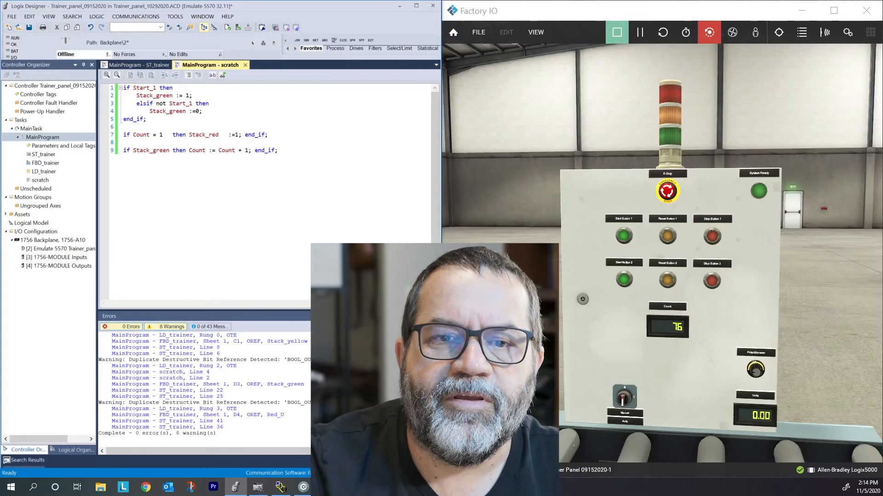
Open the ST_trainer routine from the Controller Organizer while offline
double_click(150, 151)
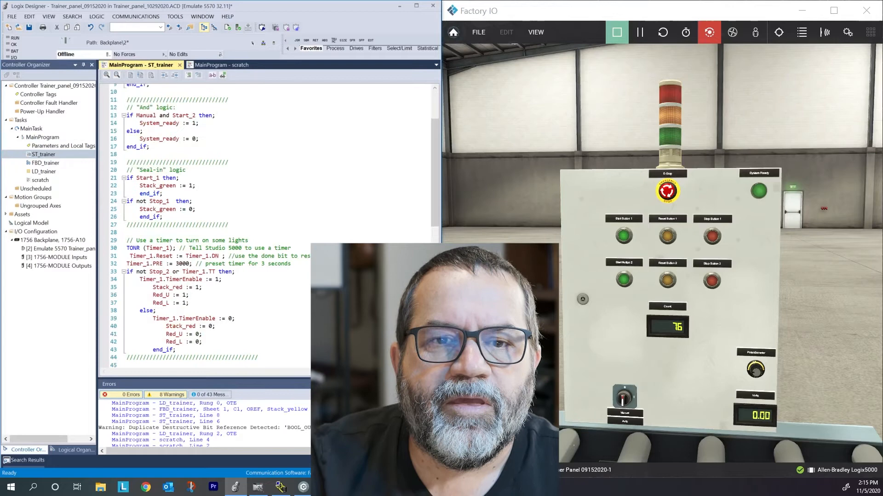
scroll("down", 3)
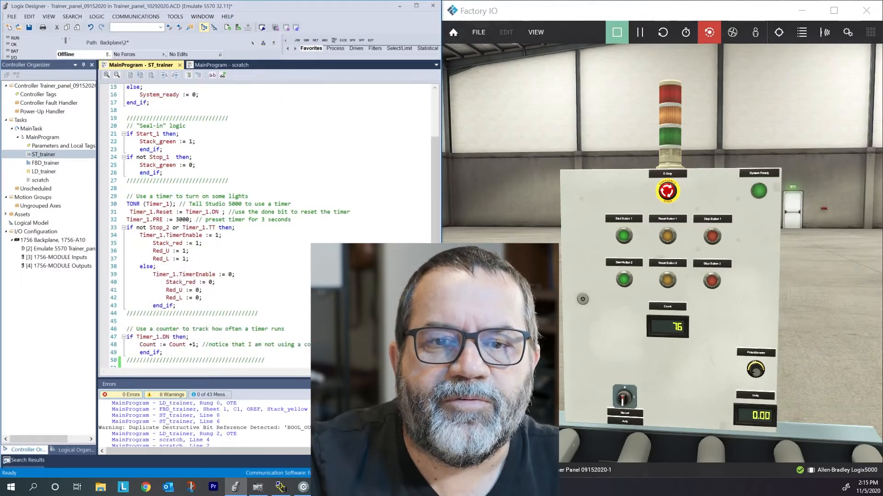
scroll("down", 3)
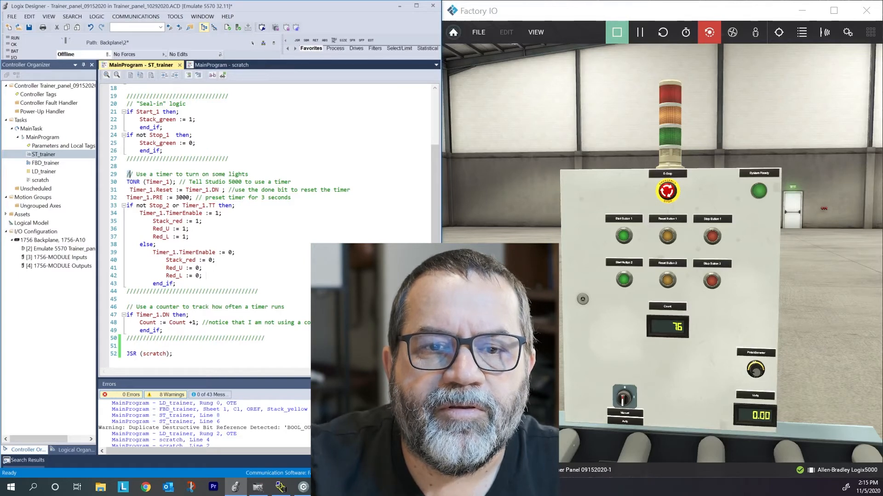
Select ST_trainer's timer setup lines 29–32 for copying and switch to the scratch routine
left_click_drag(127, 174, 291, 197)
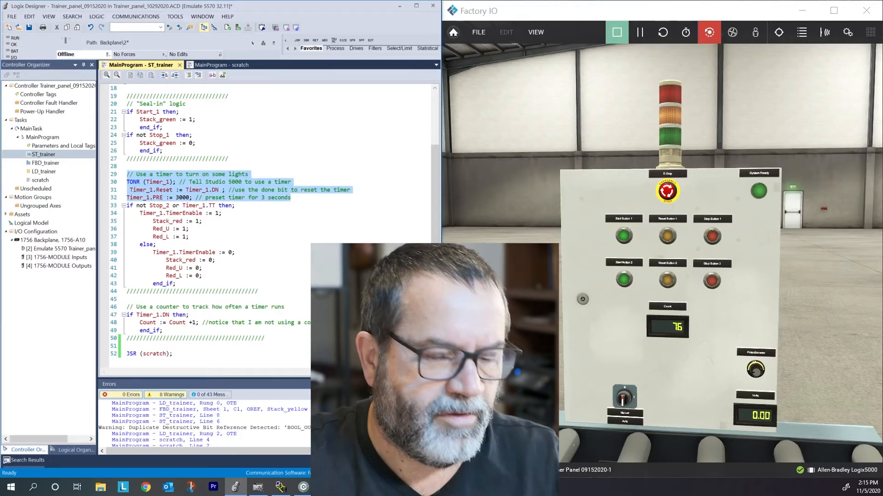
left_click(40, 180)
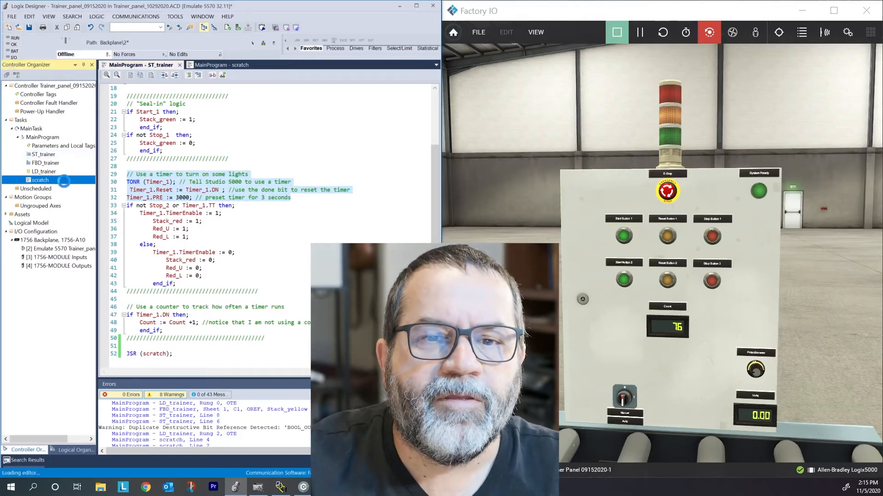
Paste the timer setup lines after line 7 of scratch, with the TONR using Timer_2
left_click(218, 65)
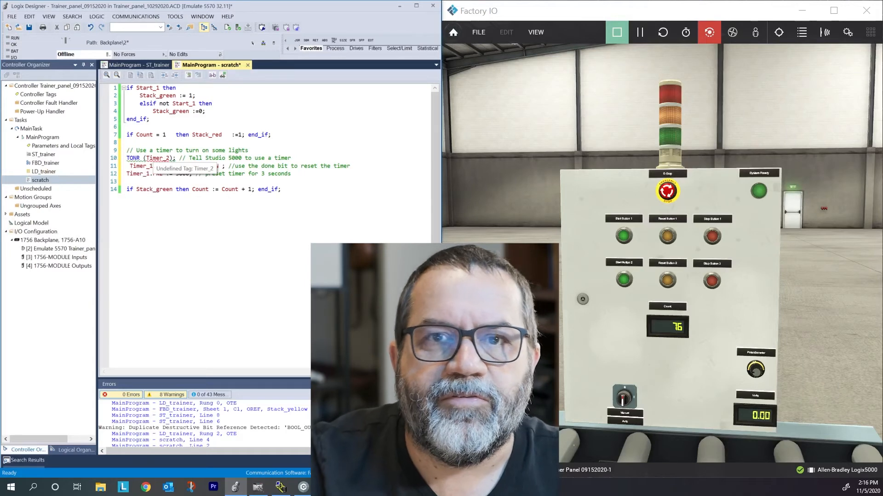
Create Timer_2 as a new FBD_TIMER tag from the undefined reference
right_click(158, 158)
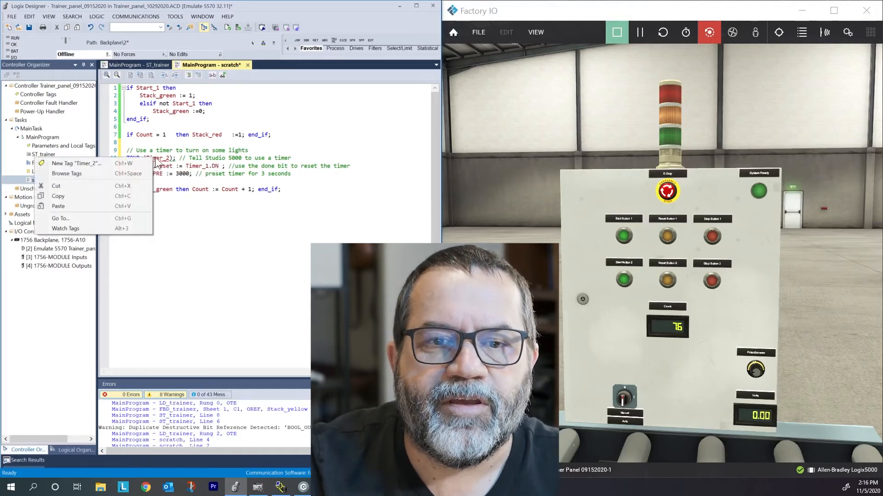
mouse_move(83, 165)
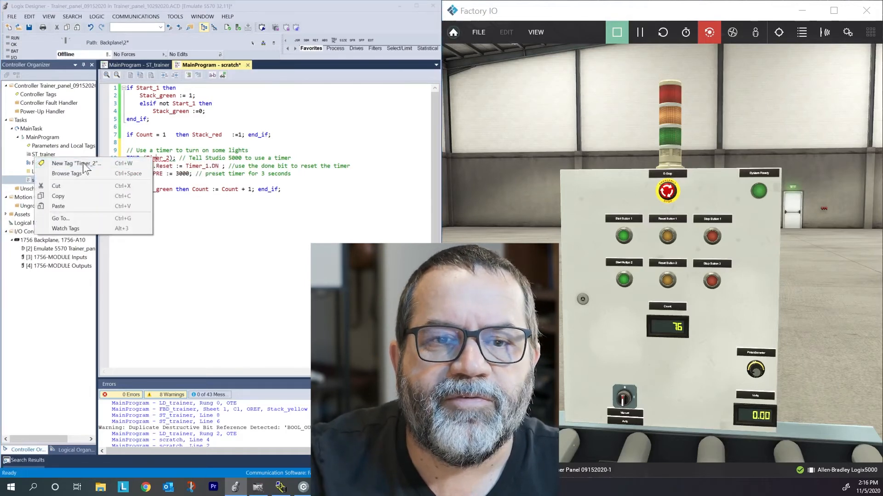
left_click(77, 163)
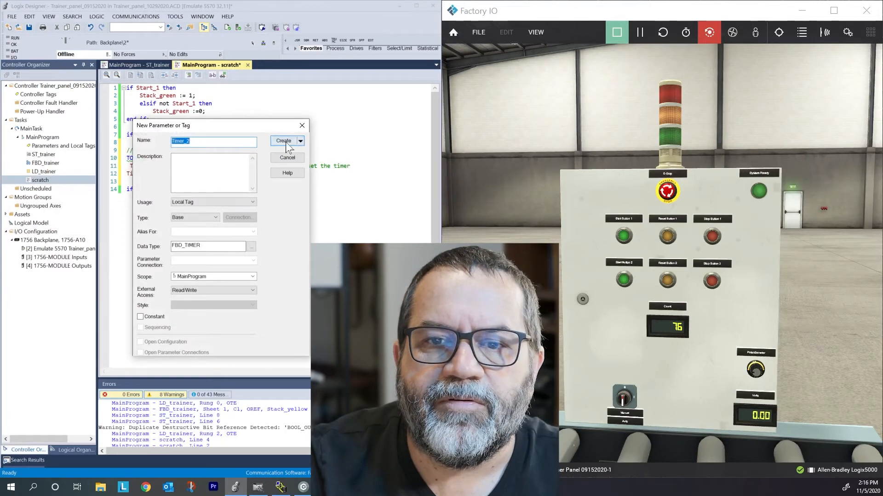
left_click(284, 140)
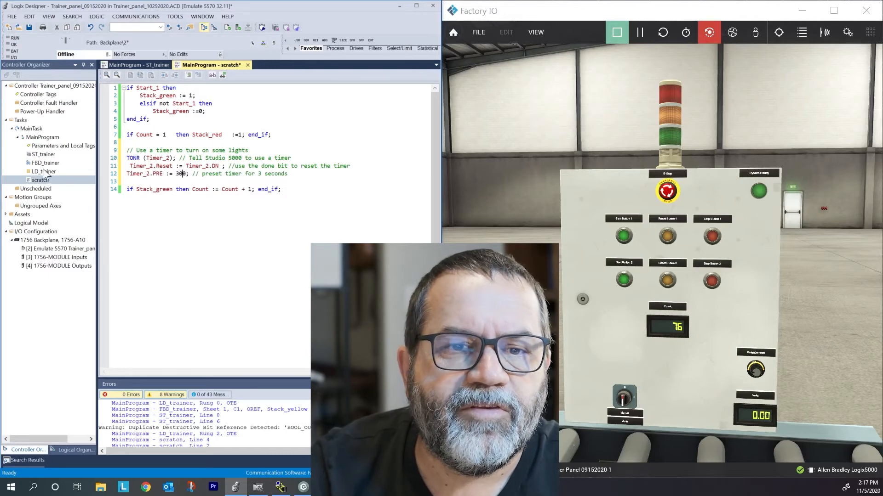
Add Timer_2.TimerEnable := Stack_green; after the preset line in scratch
left_click(42, 154)
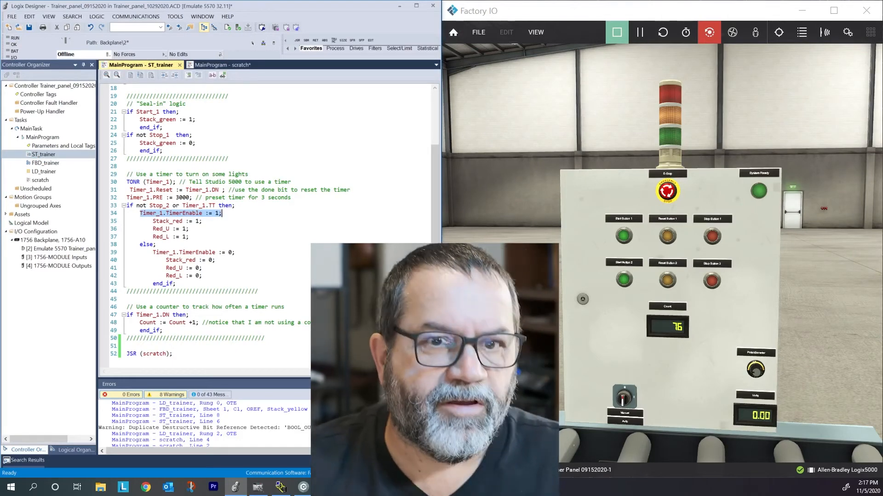
left_click(40, 180)
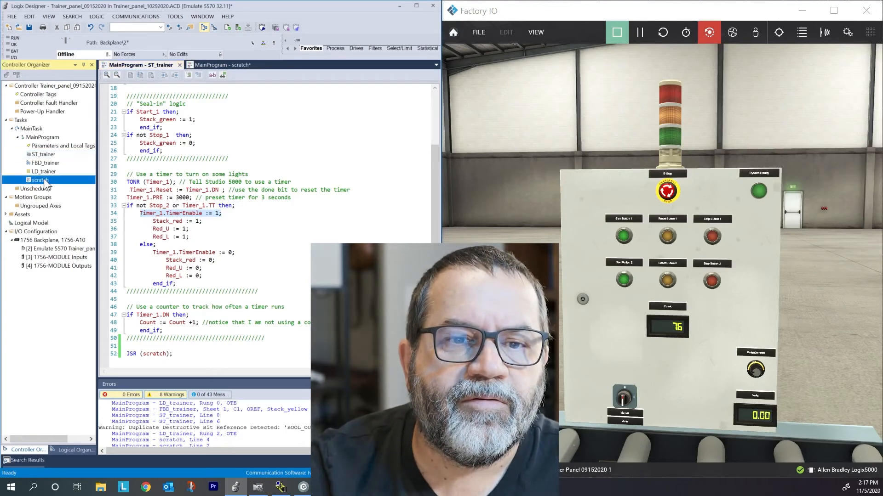
left_click(221, 65)
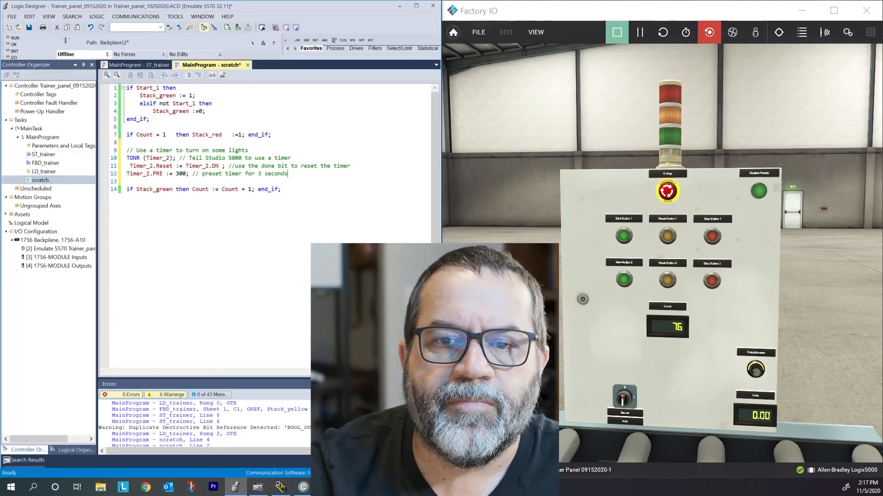
type("Timer_1.TimerEnable := 1;")
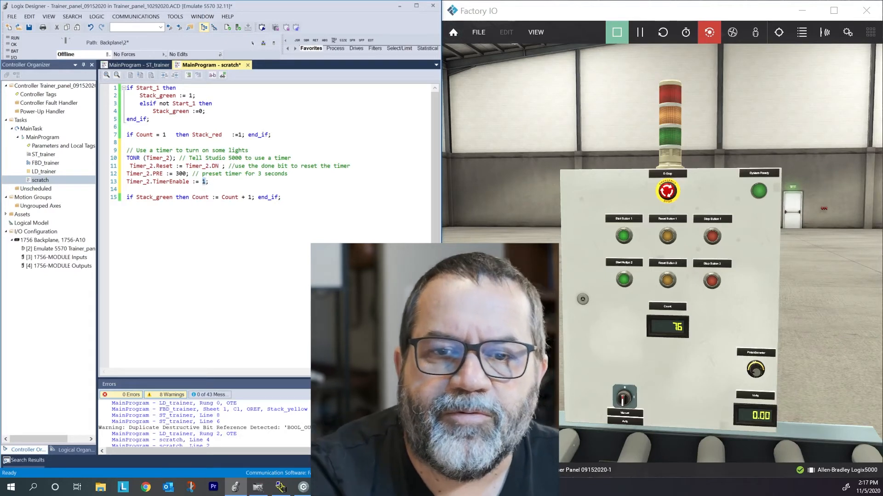
type("sta")
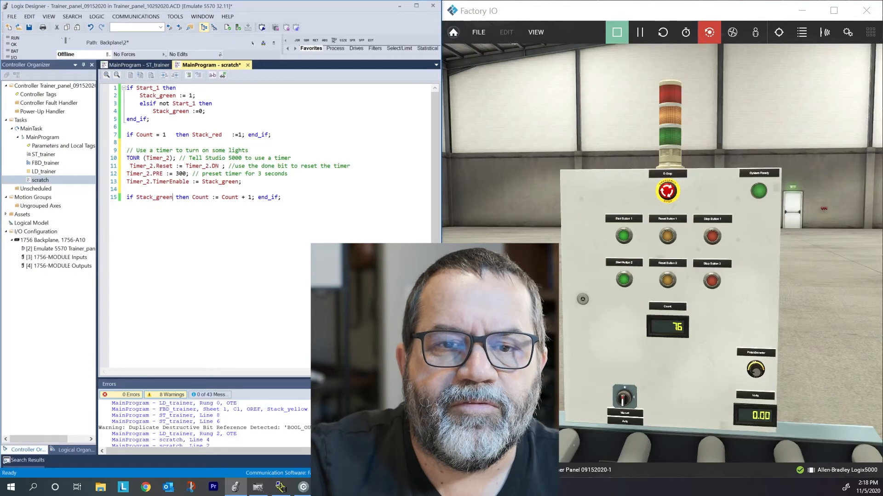
Change the counting condition from Stack_green to Timer_2.DN
double_click(151, 197)
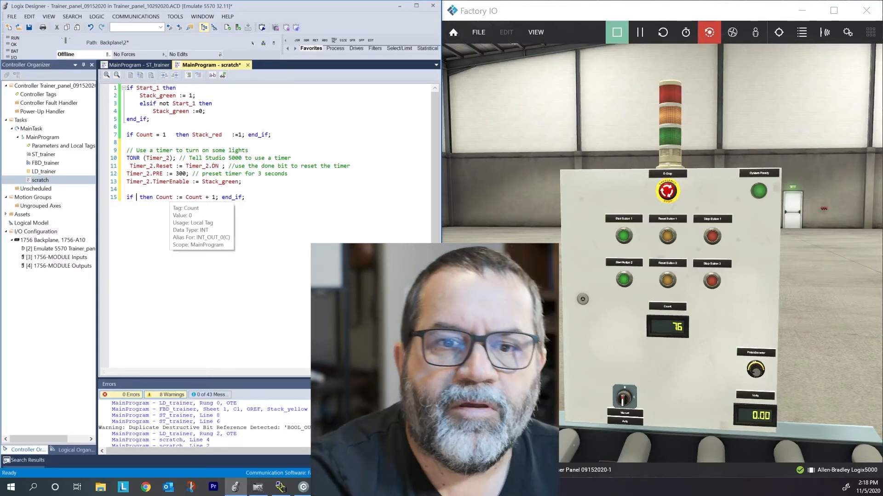
type("tim")
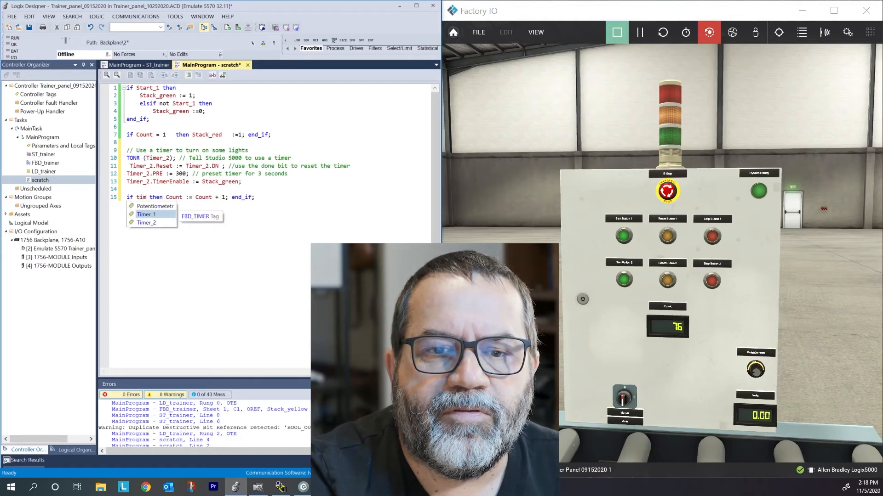
left_click(147, 223)
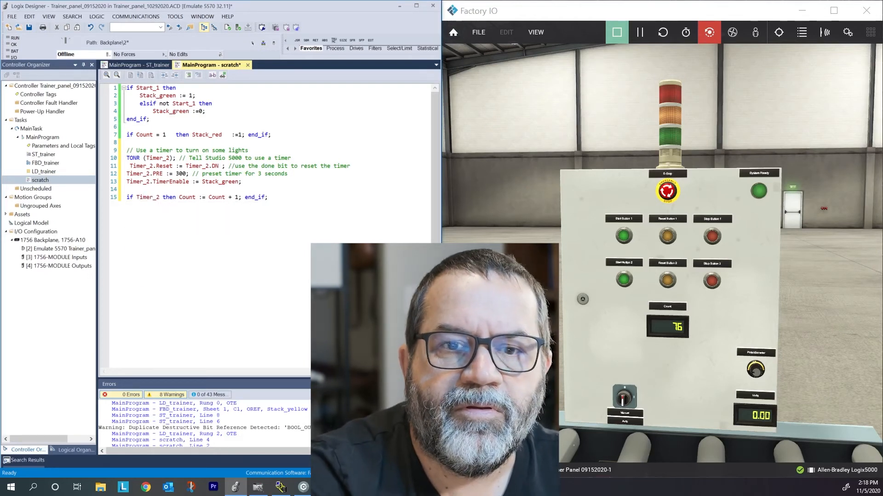
type(".d")
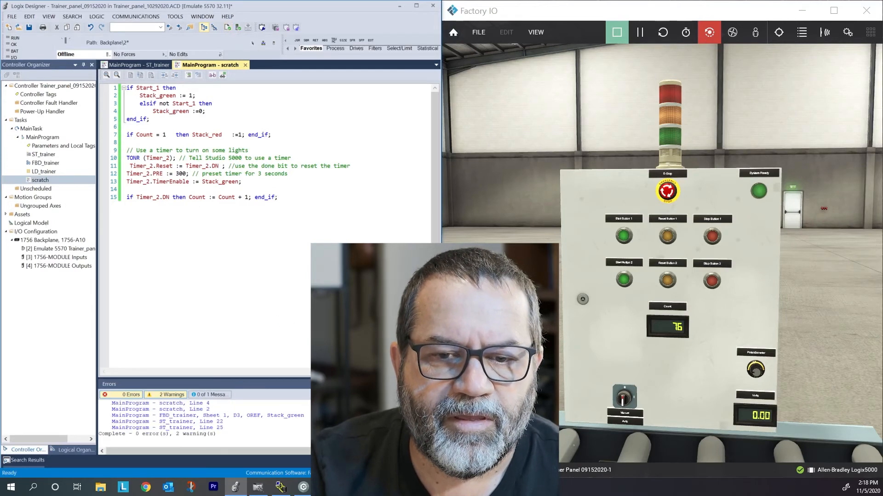
mouse_move(111, 59)
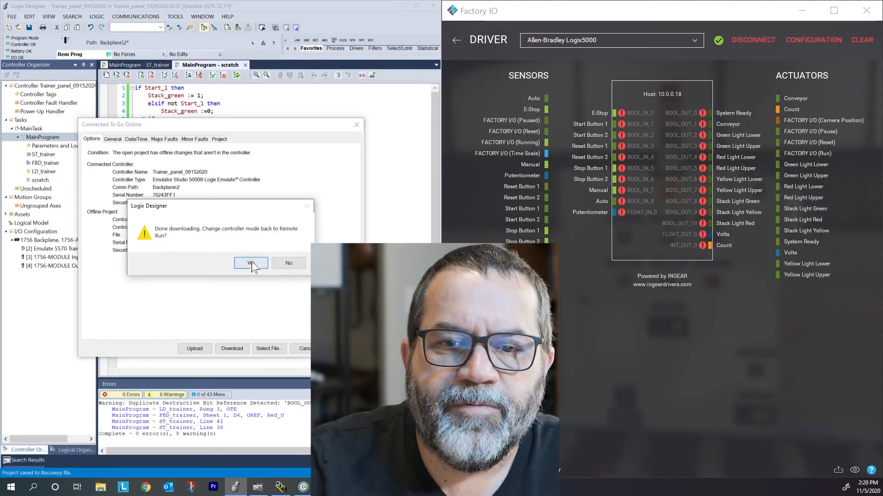
Return to Remote Run and press the panel start buttons so Count steps up to 14
left_click(251, 263)
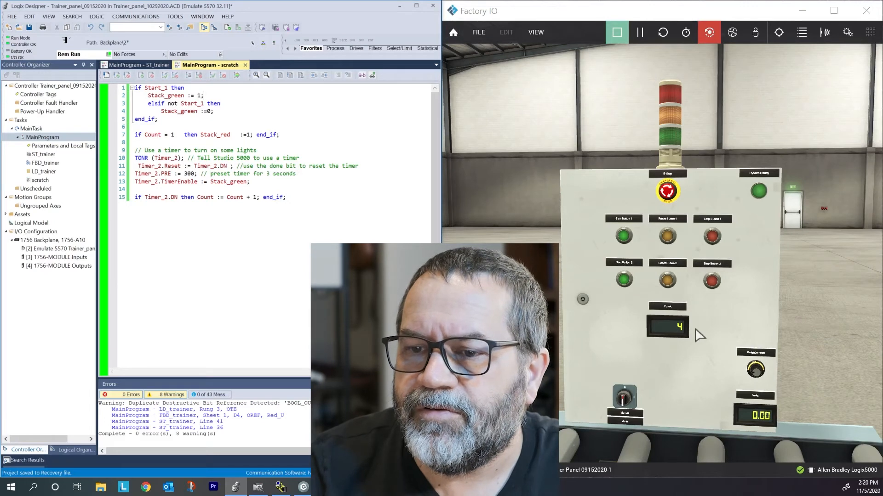
left_click(623, 234)
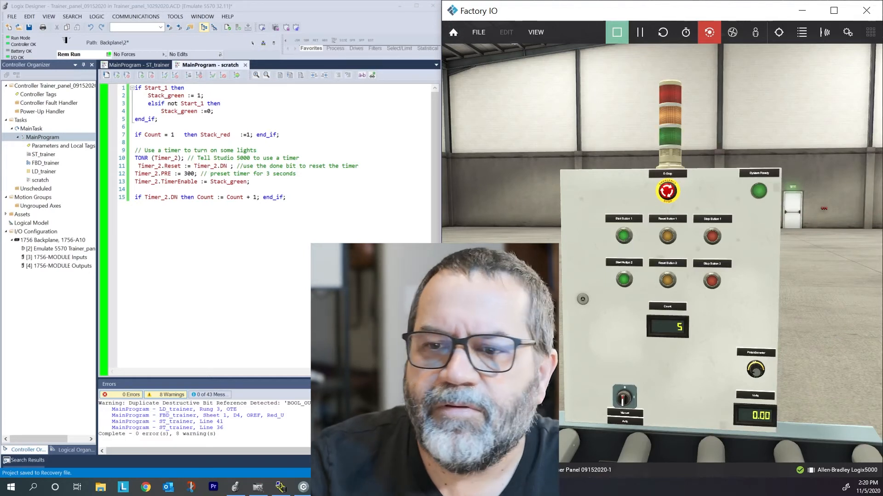
left_click(623, 234)
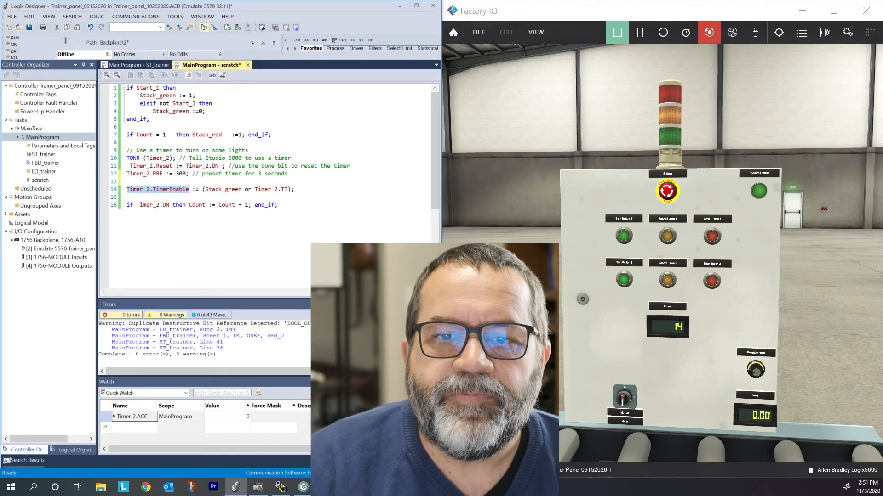
mouse_move(275, 189)
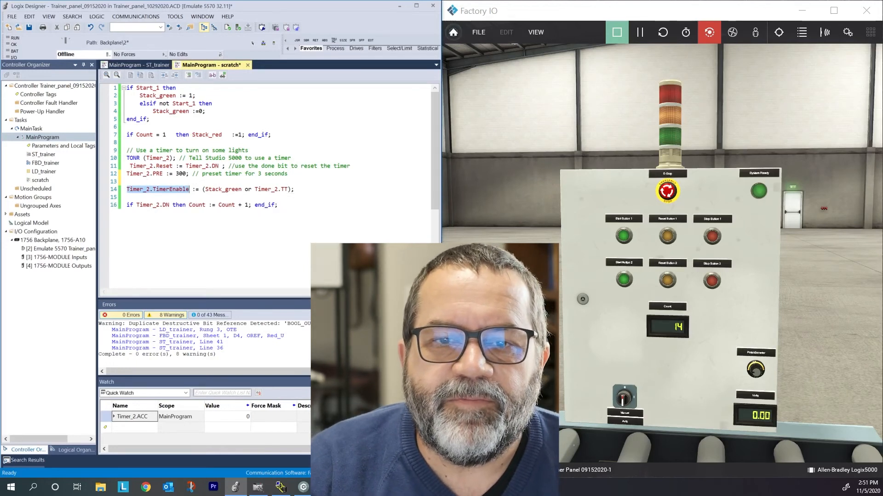
mouse_move(222, 190)
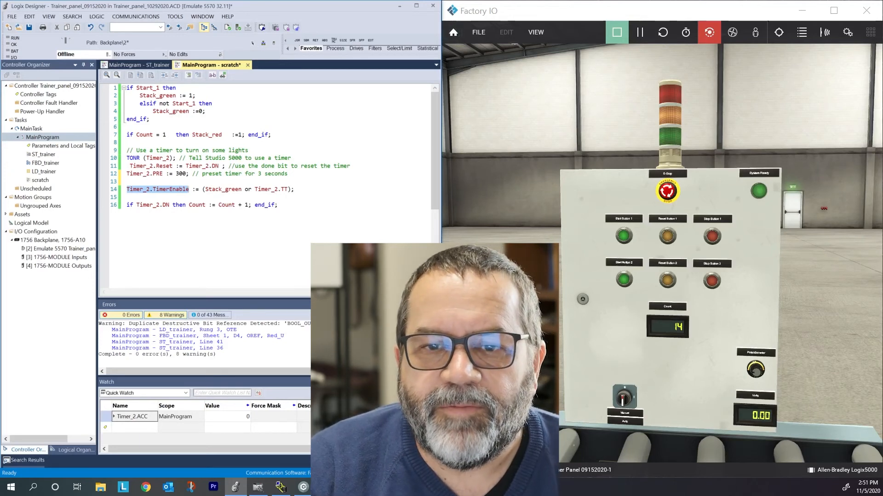
mouse_move(280, 190)
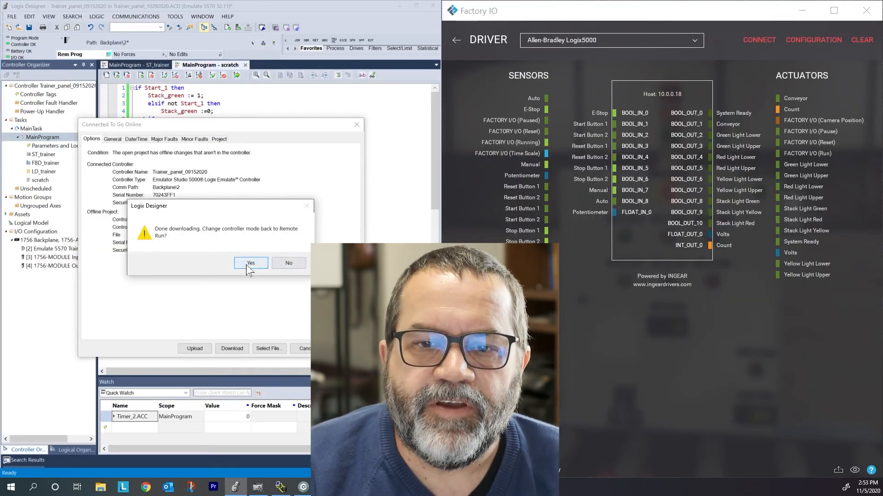
Return to Remote Run, reconnect the Factory IO driver and press Start Button 1 until Count reaches 15
left_click(251, 263)
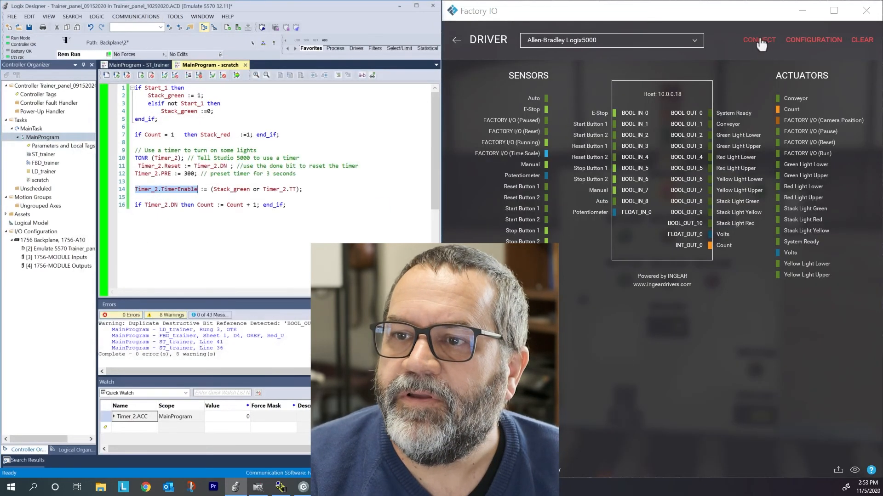
left_click(759, 40)
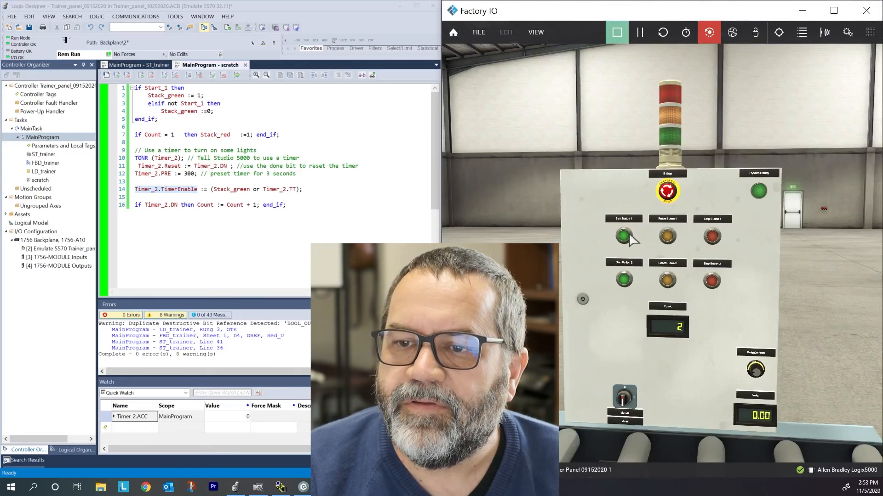
left_click(622, 236)
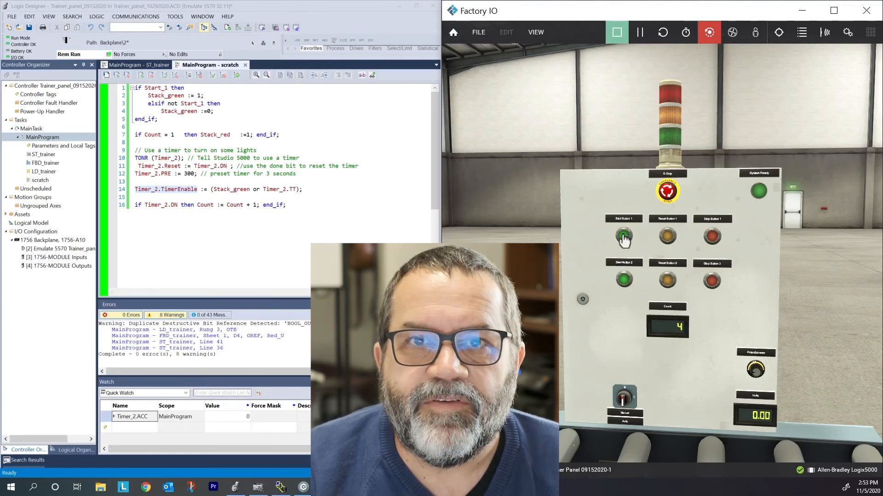
left_click(623, 238)
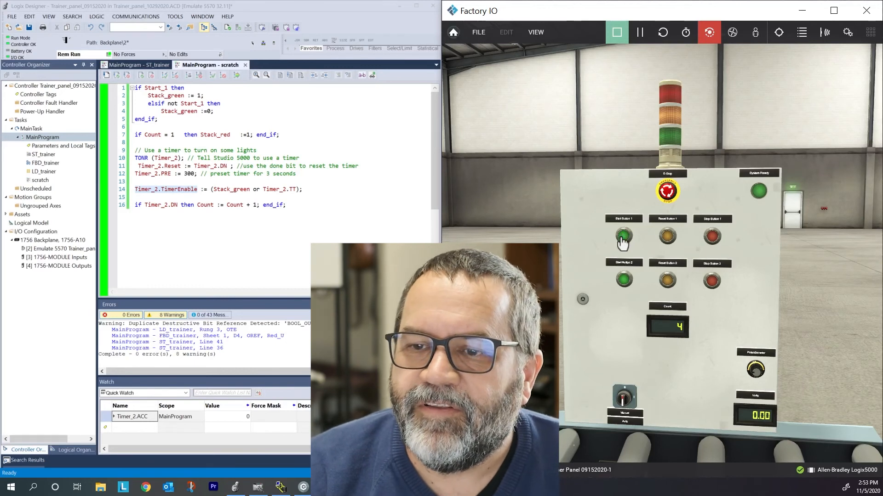
left_click(623, 236)
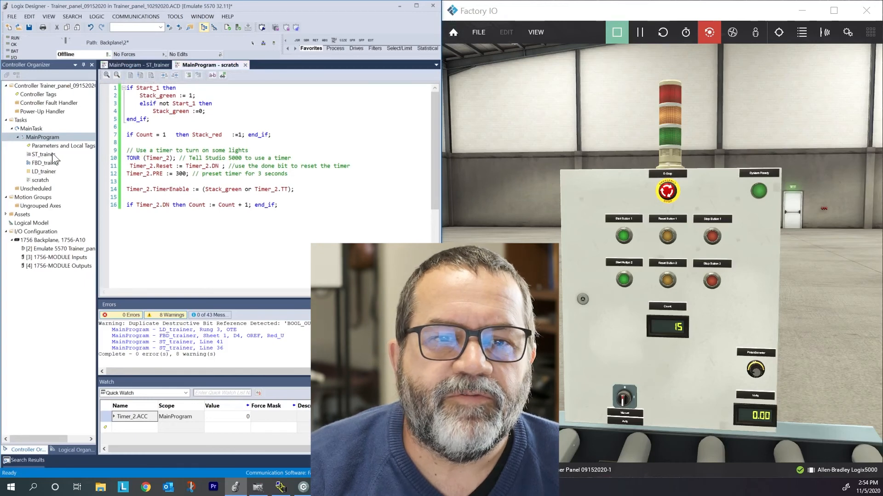
Open ST_trainer and scroll through its commented Or and And logic sections to line 52
left_click(39, 154)
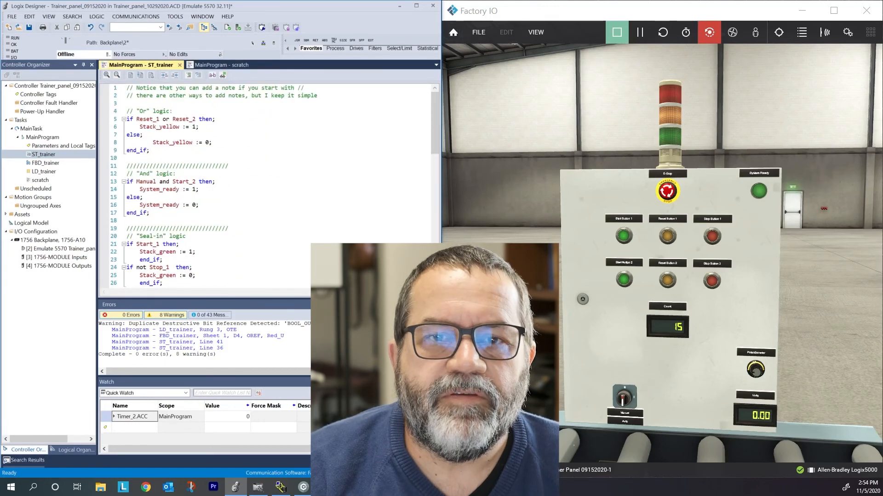
scroll("down", 3)
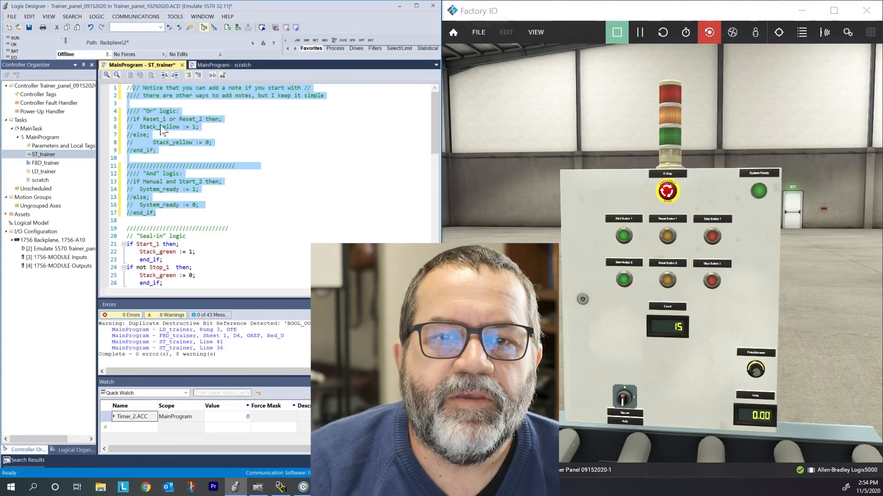
scroll("down", 3)
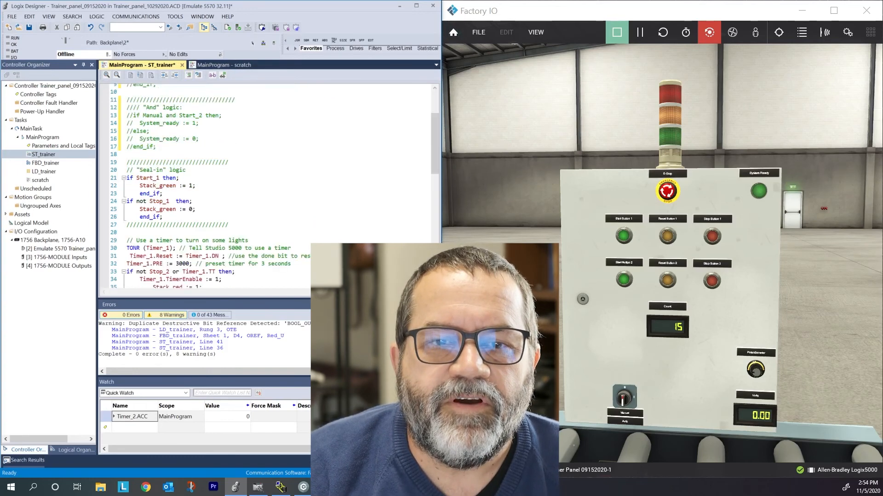
scroll("down", 3)
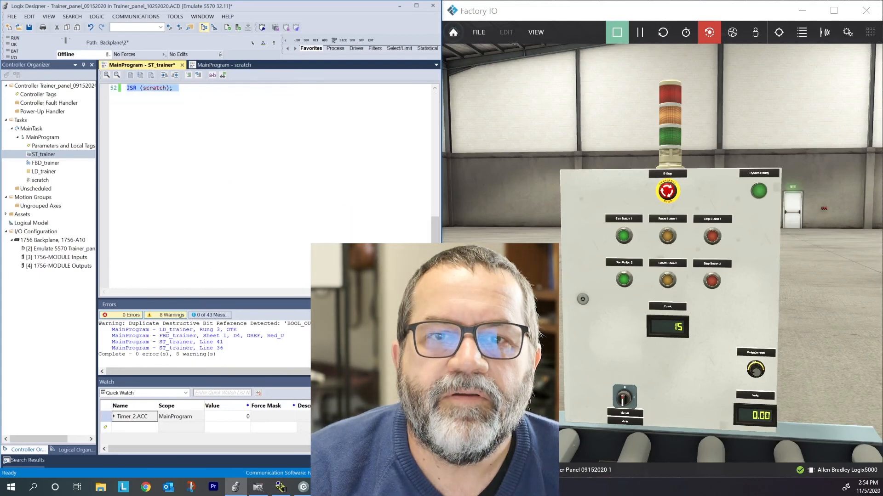
mouse_move(188, 75)
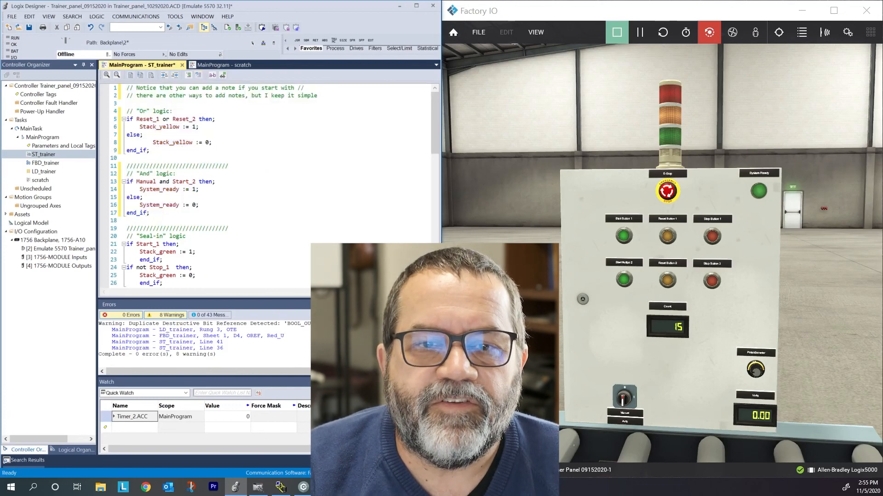
Scroll through ST_trainer to review the restored Or/And sections and the commented //JSR (scratch); line
scroll("down", 3)
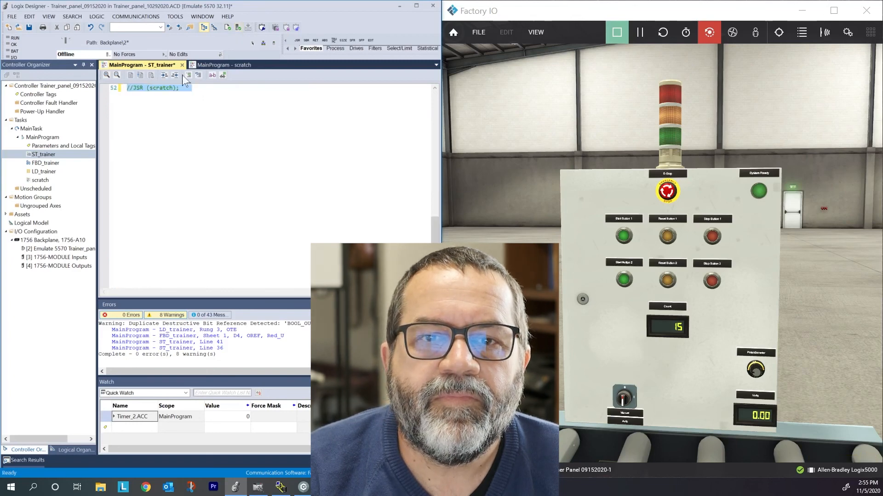
mouse_move(199, 75)
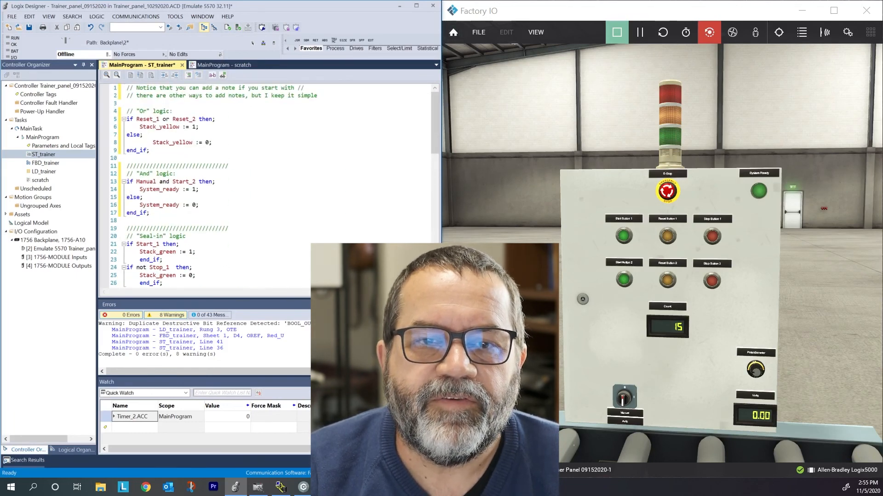
scroll("down", 3)
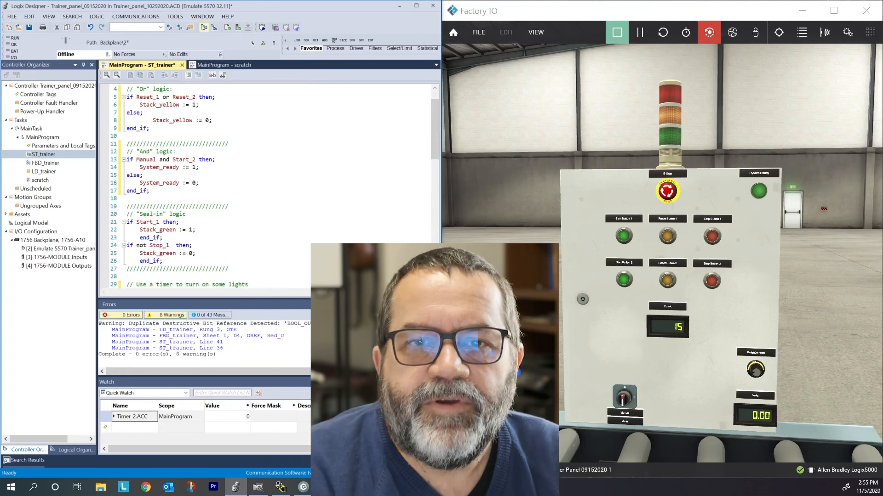